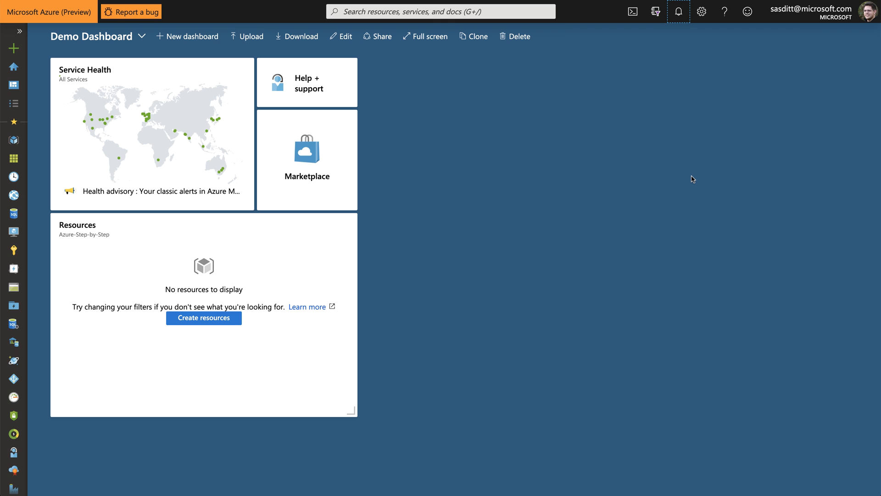
mouse_move(249, 246)
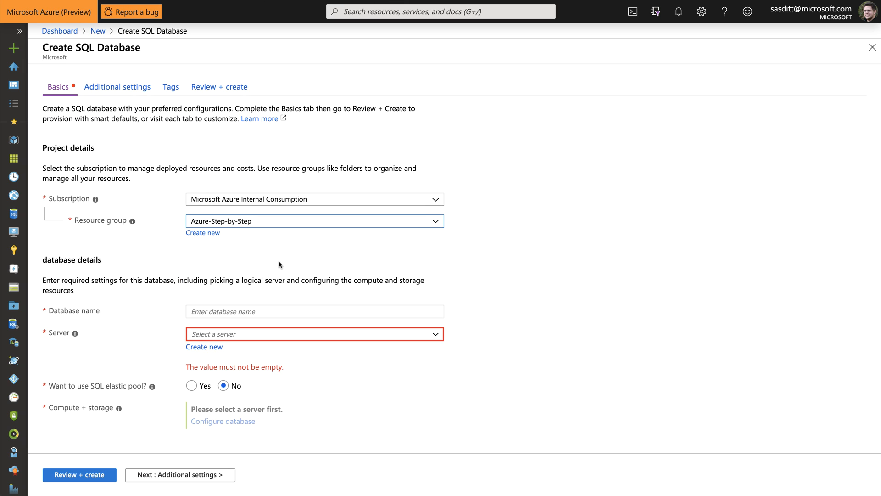
mouse_move(286, 269)
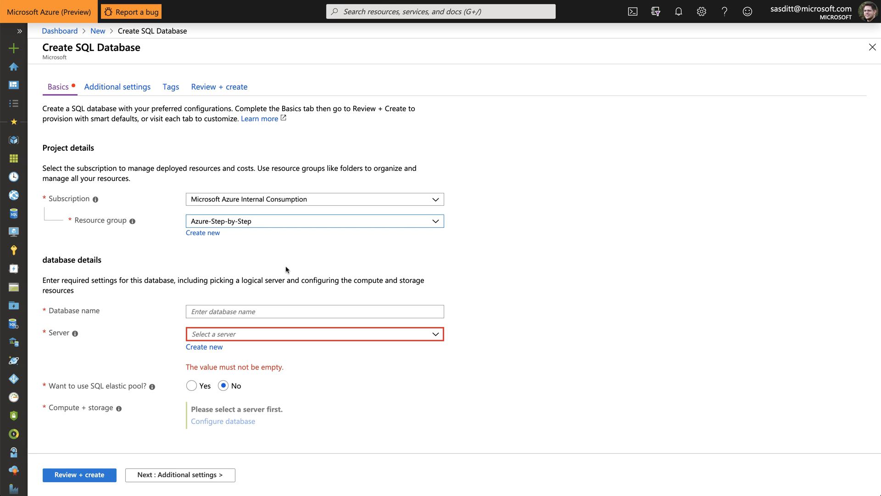
Enter demodb as the name of the new SQL database
click(314, 221)
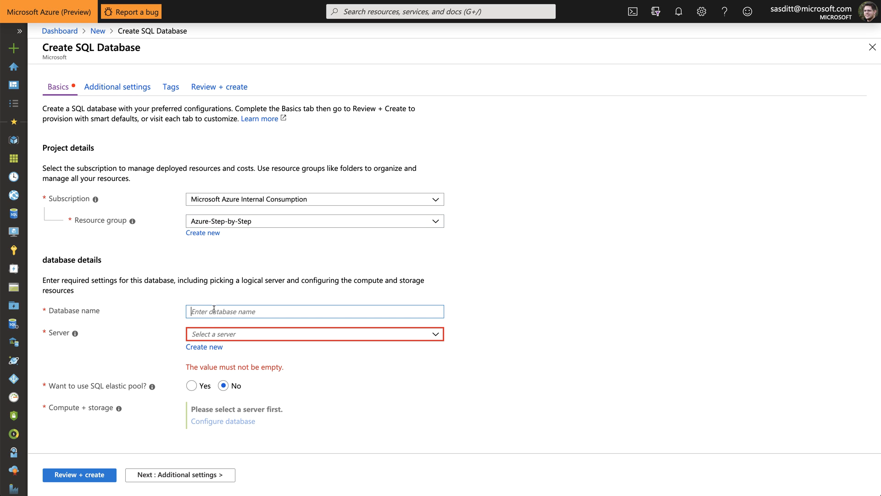
text(demodb)
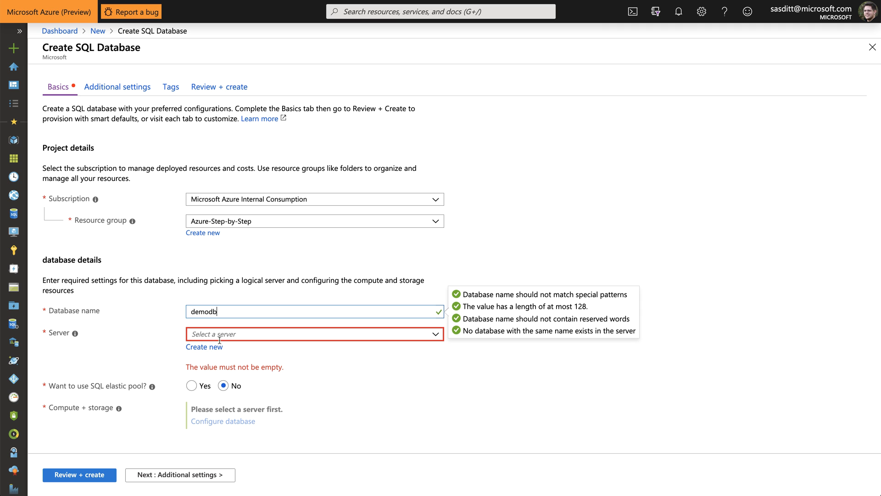
Create a new server az-step-by-step-sqlsvr-ne with admin login sascha, located in North Europe
click(204, 348)
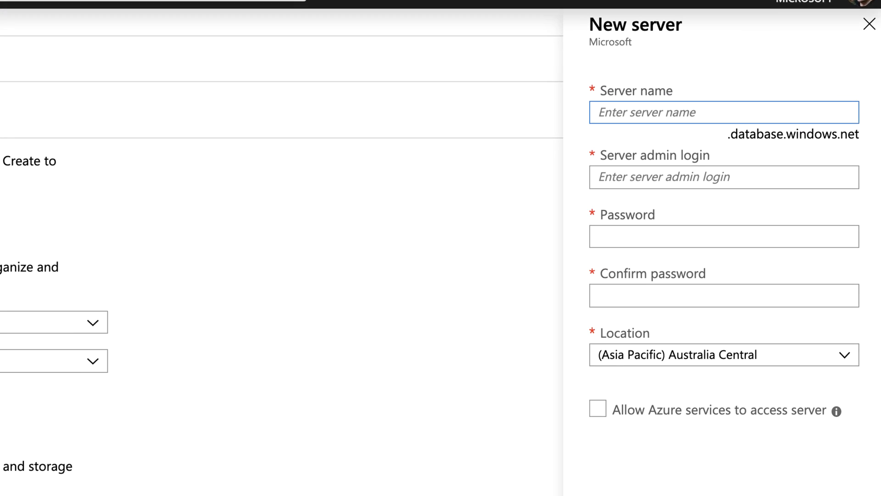
text(az-step-by-step-sqlsvr-ne)
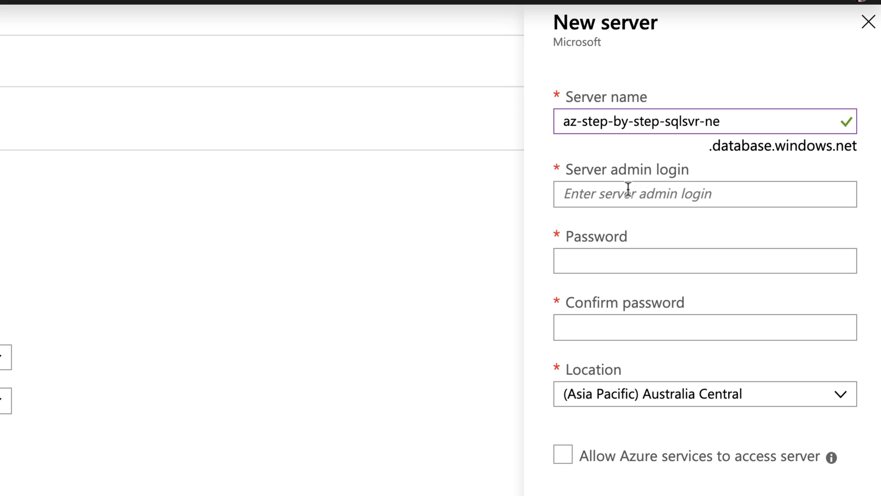
text(sascha)
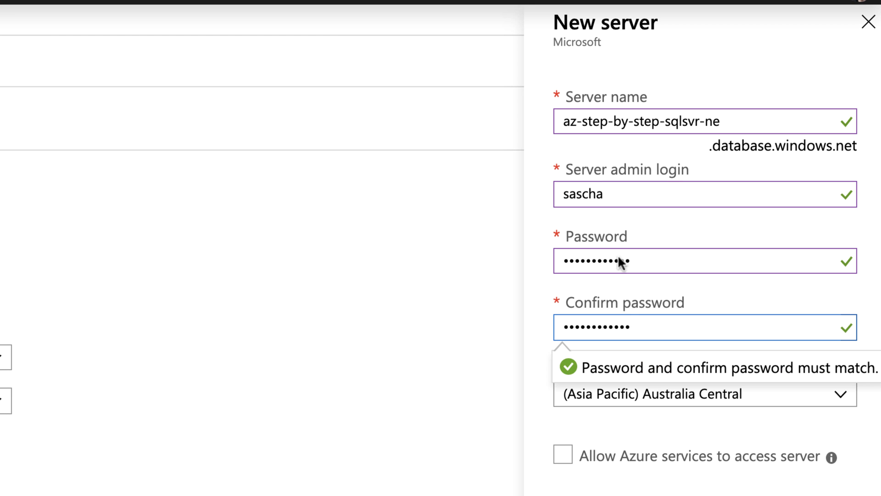
click(702, 393)
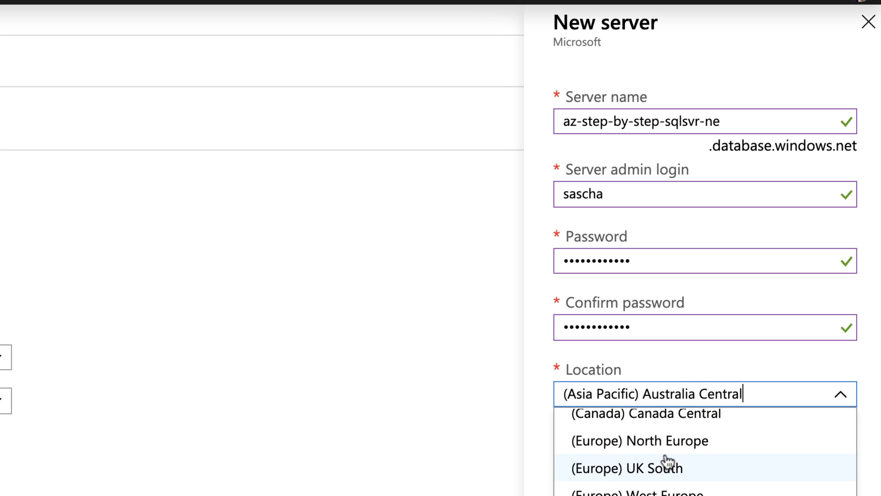
click(640, 440)
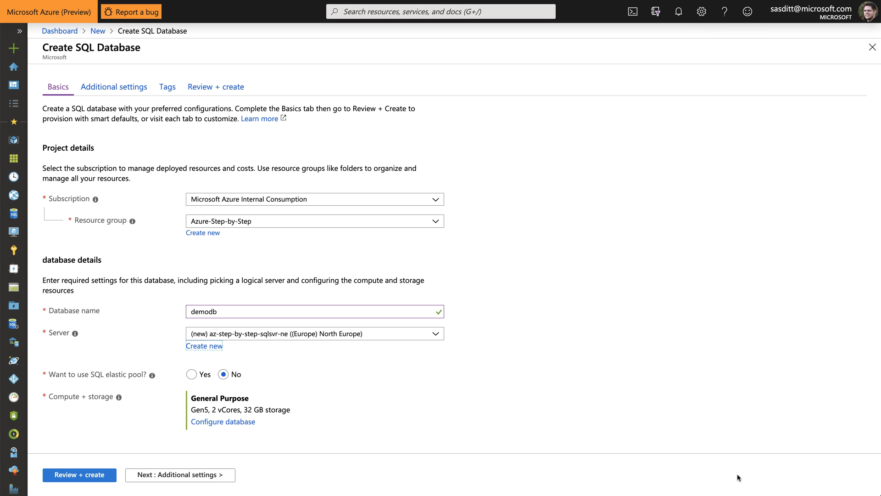
Reduce the database's data max size to 1 GB and apply the compute and storage settings
click(223, 421)
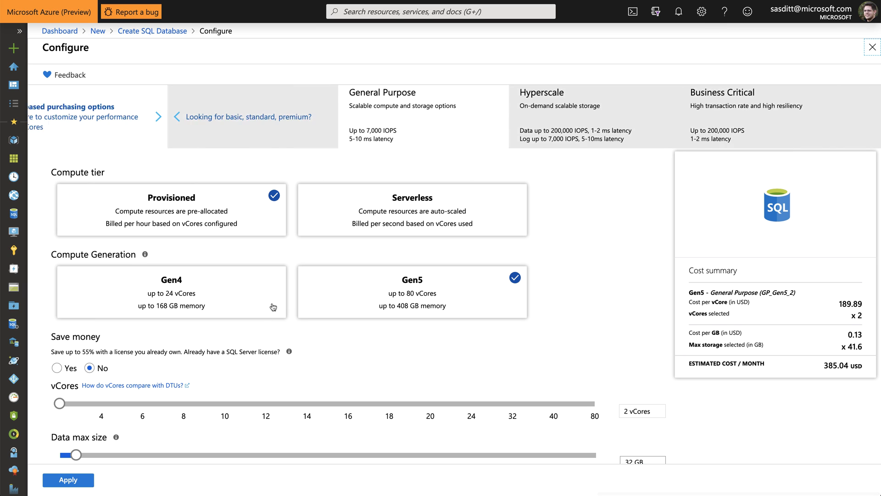
drag(78, 454, 60, 454)
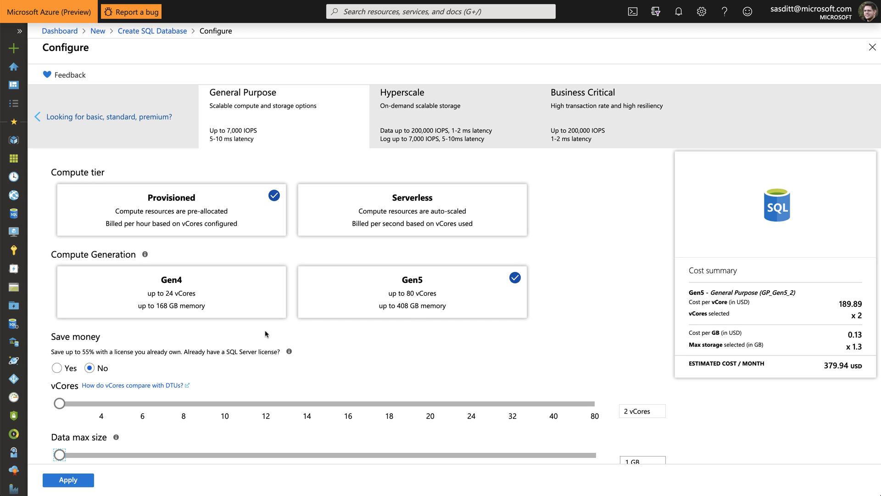
mouse_move(412, 292)
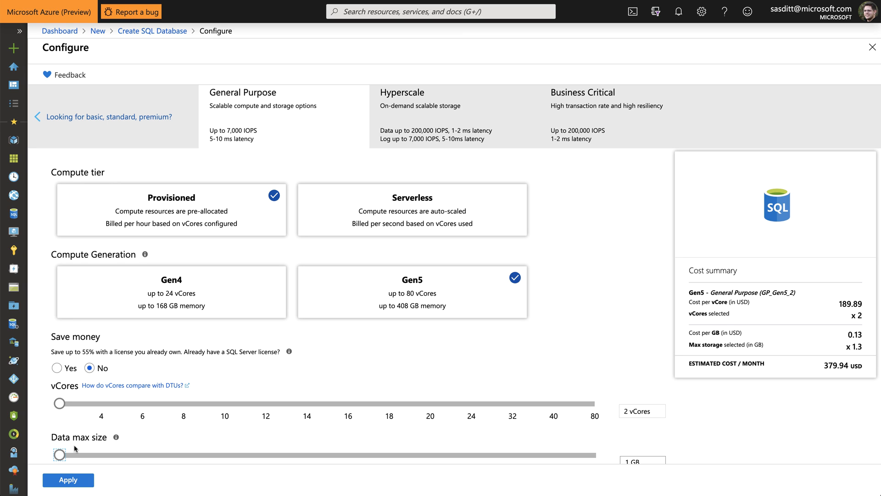
click(68, 479)
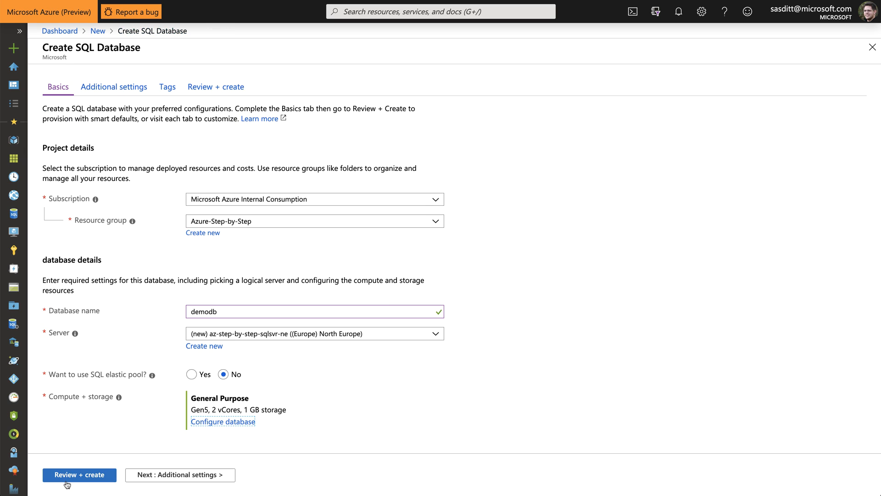
mouse_move(222, 421)
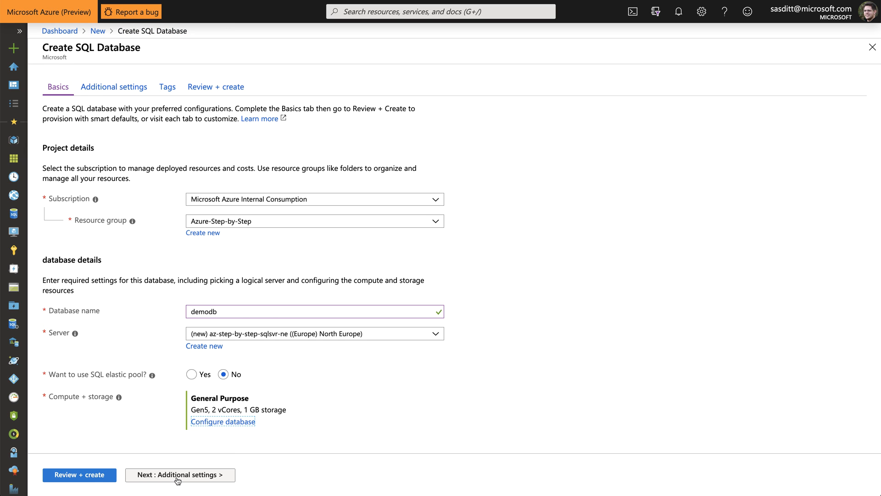
Use sample data, set Advanced Data Security to Not now, and proceed to Review + create
click(180, 474)
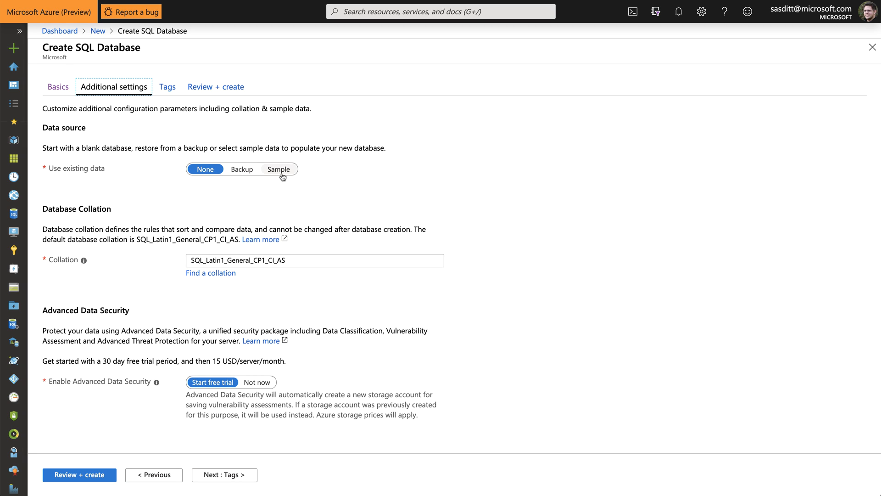
click(279, 169)
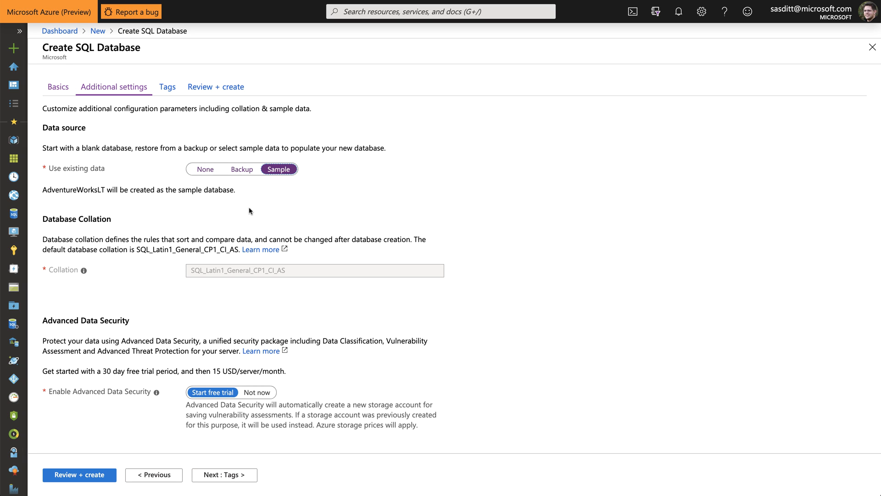
mouse_move(265, 325)
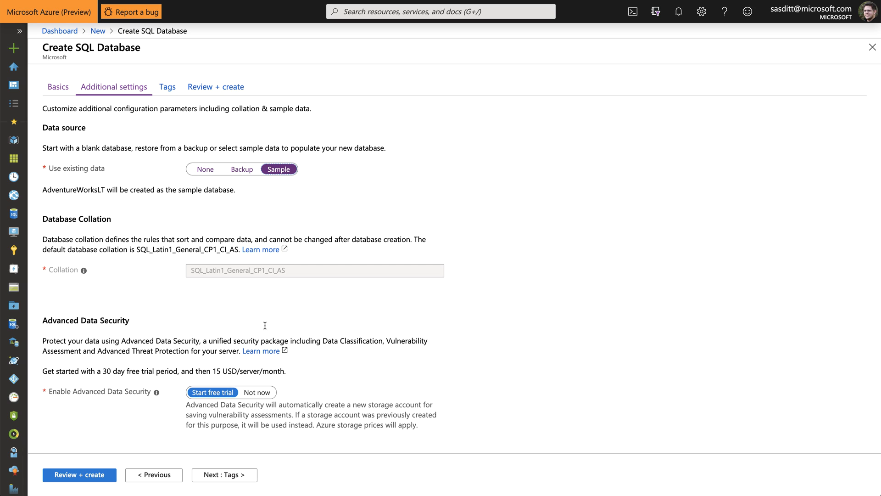
click(256, 392)
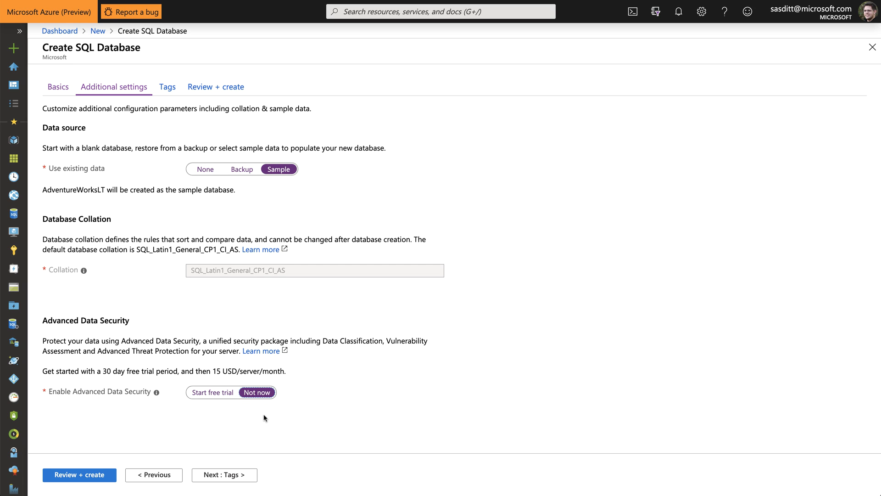
click(167, 87)
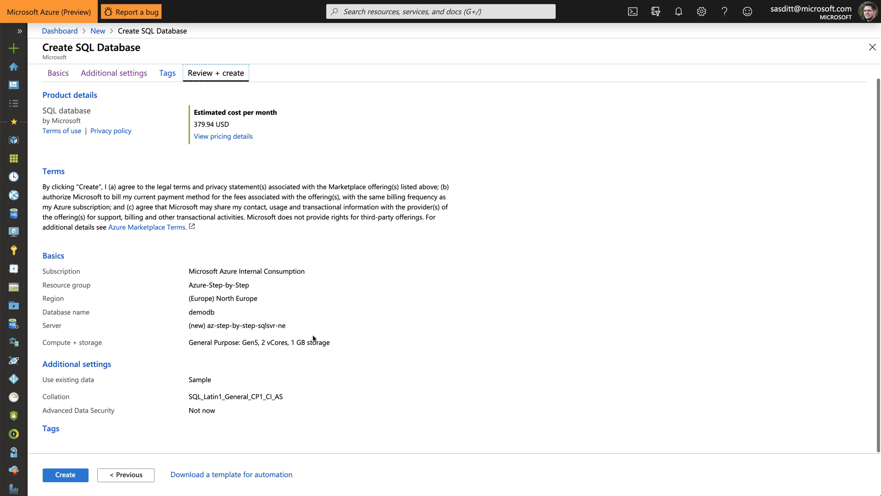
mouse_move(171, 455)
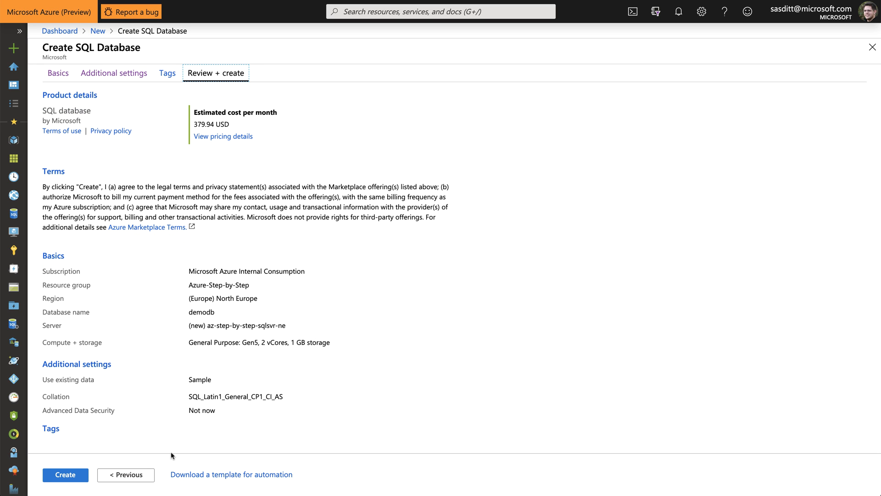
Create the demodb database and its server, then close the deployment overview
click(65, 474)
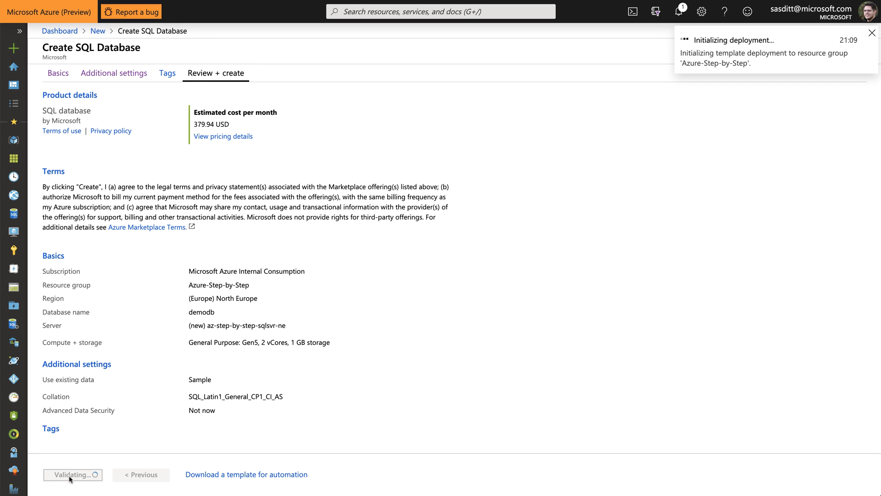
click(68, 474)
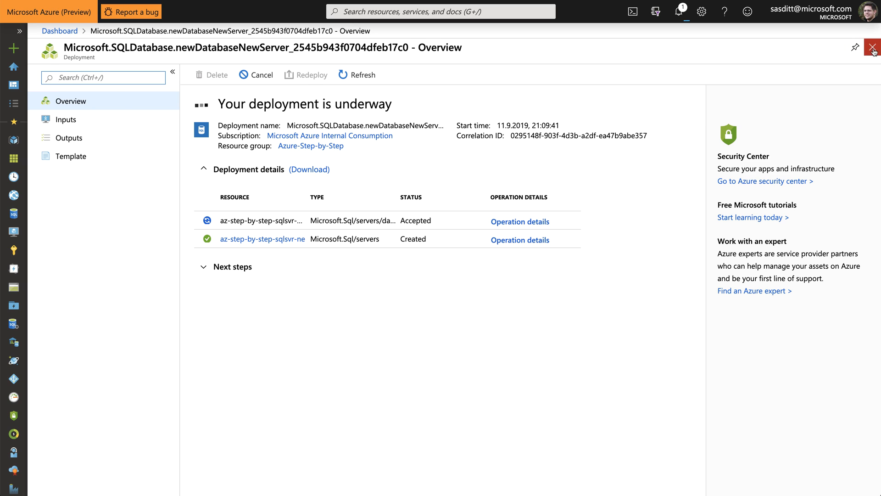
click(873, 47)
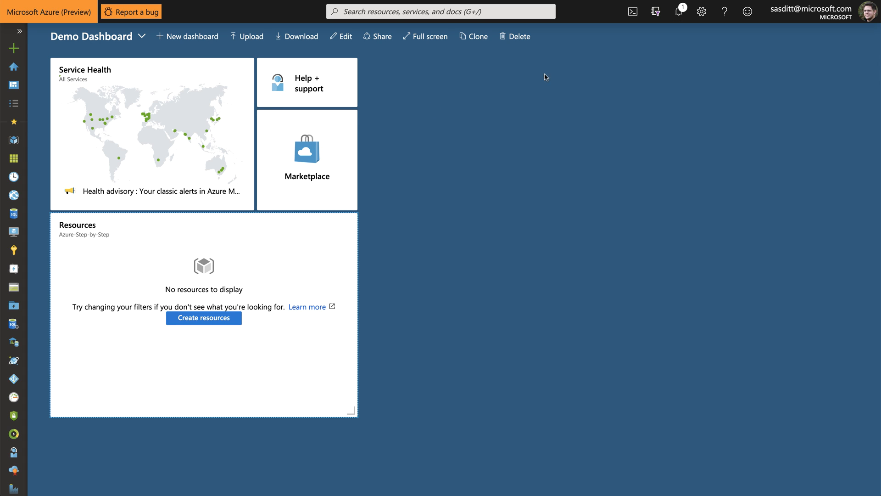
Start another SQL database and name it demo-pooldb1
click(204, 318)
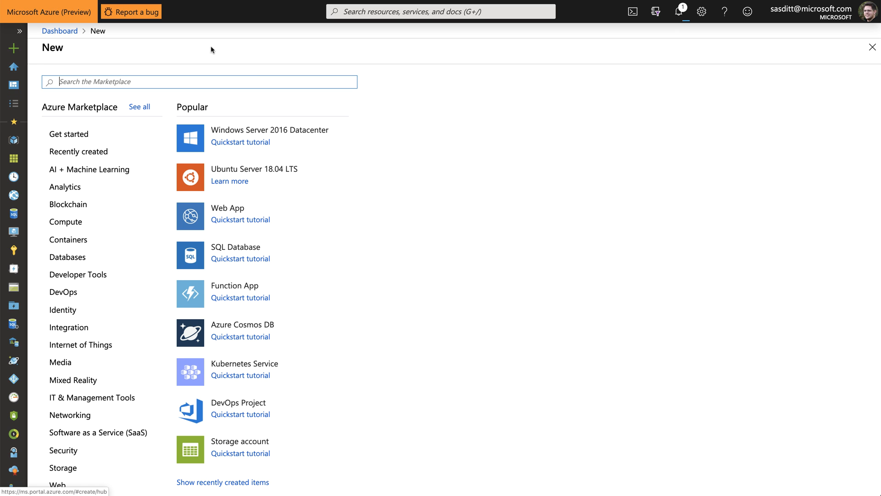
click(235, 247)
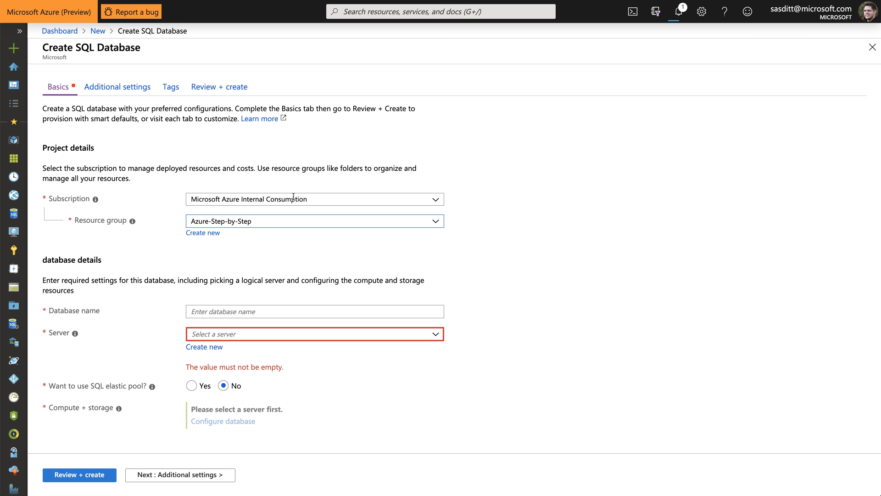
click(314, 310)
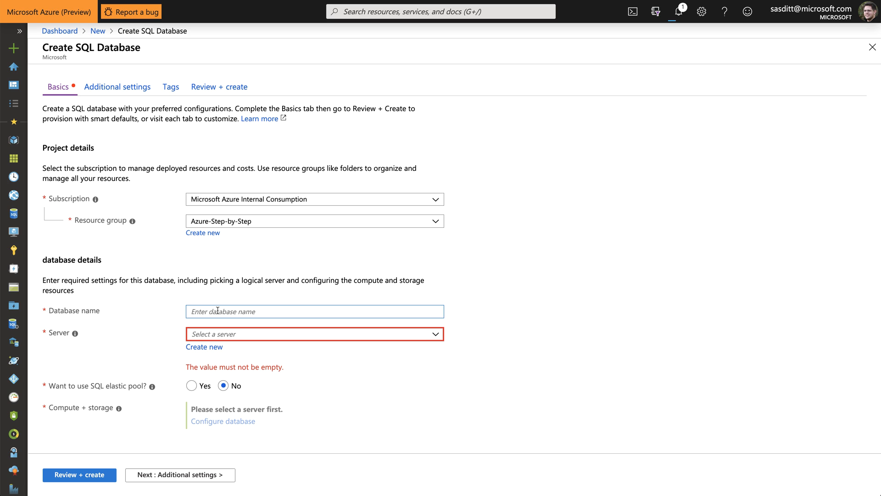
text(demodb)
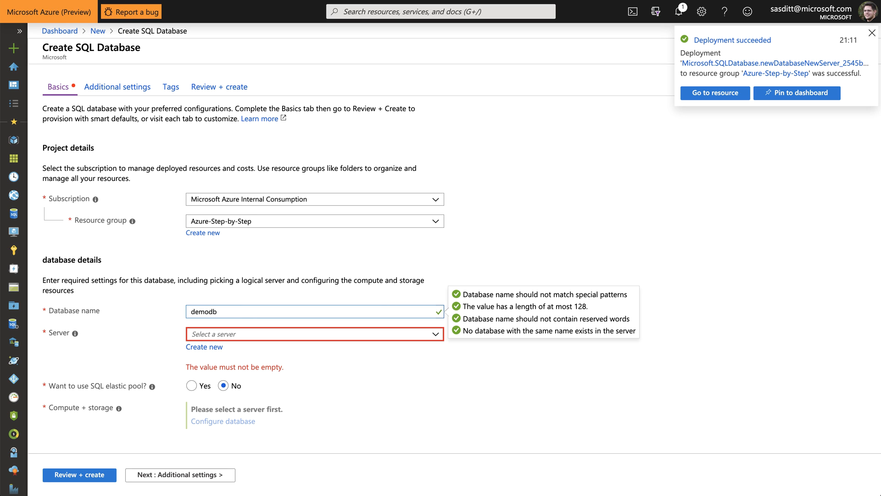
text(-pooldb1)
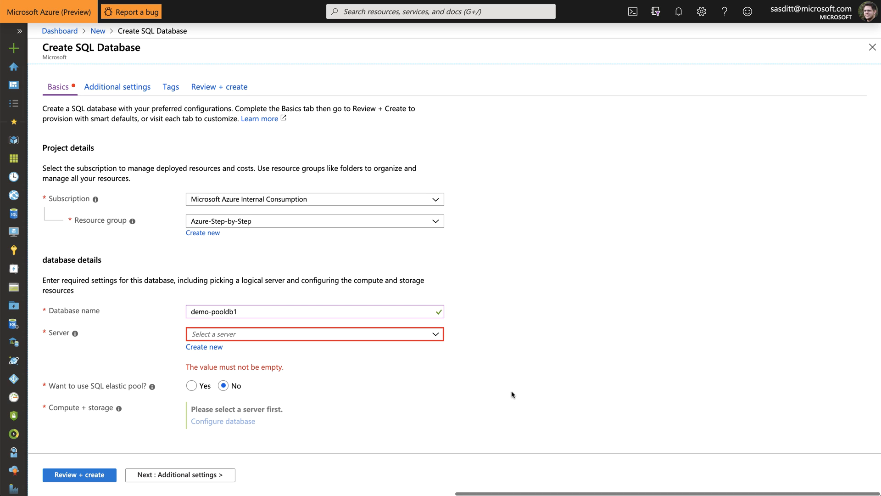
Host demo-pooldb1 on the existing North Europe server az-step-by-step-sqlsvr-ne
click(314, 334)
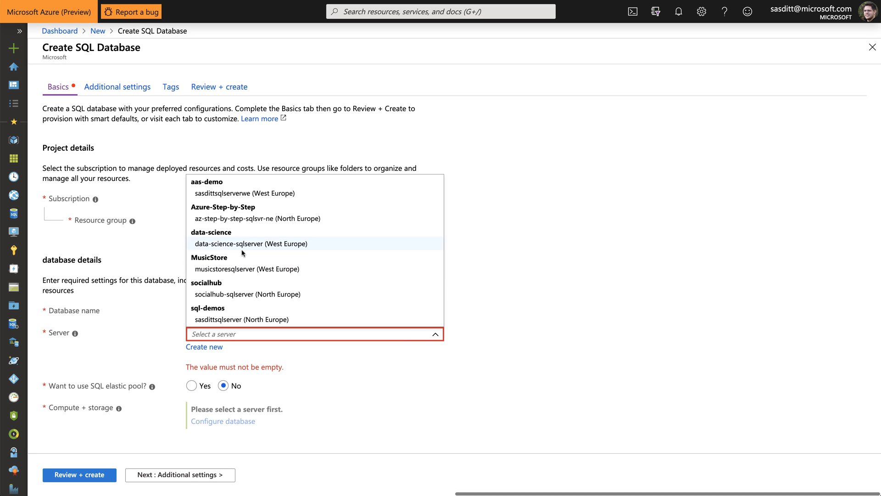
click(258, 219)
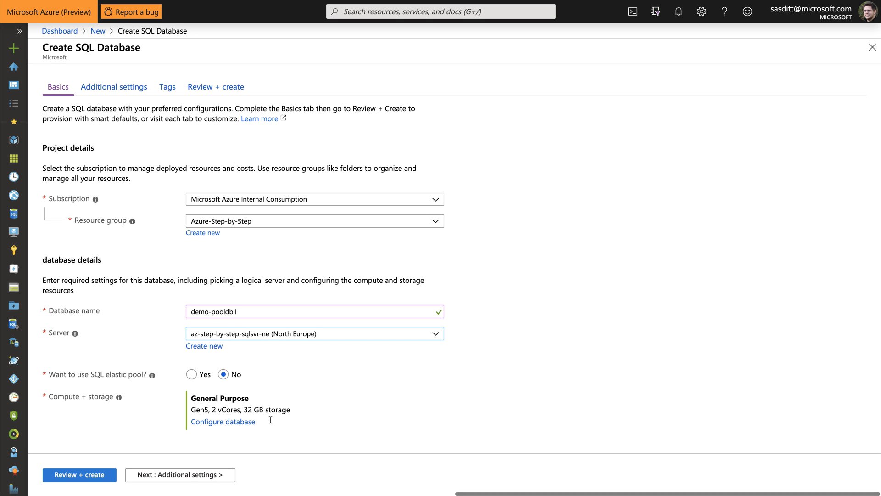
mouse_move(195, 374)
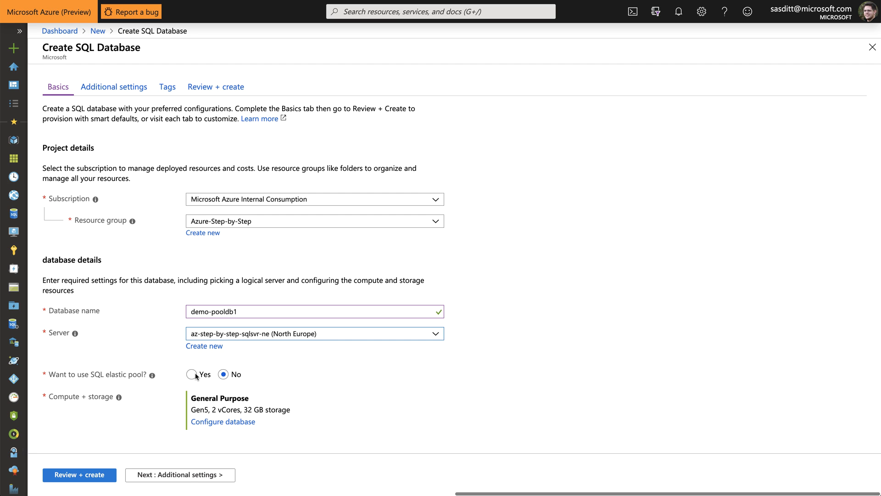
Put the database in a new elastic pool myElasticPool and apply its Gen5, 2 vCore, 1 GB settings
click(191, 373)
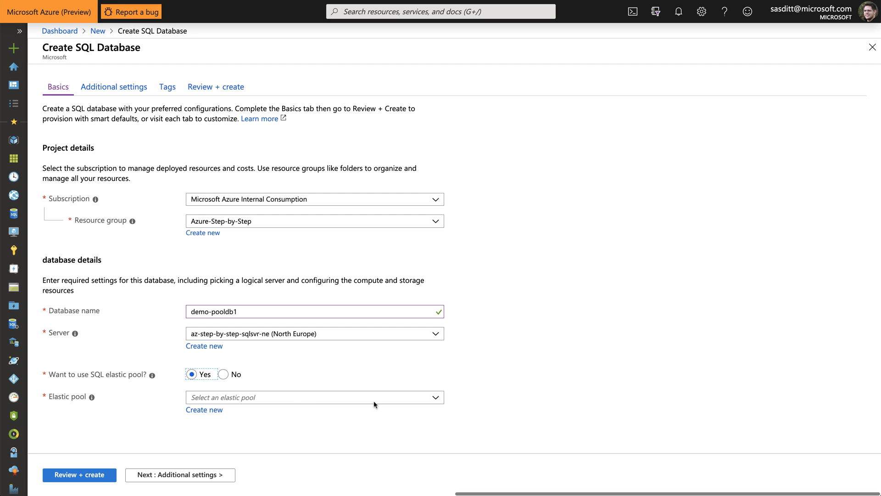
click(204, 410)
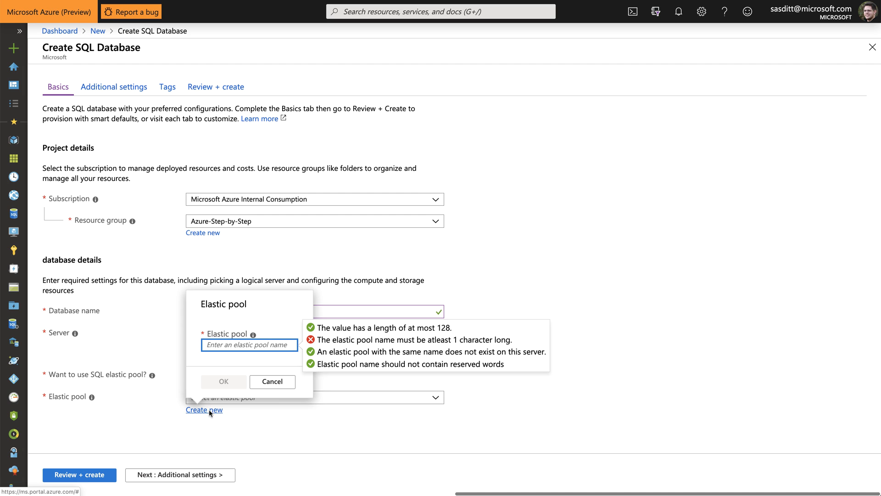
text(myElasticPool)
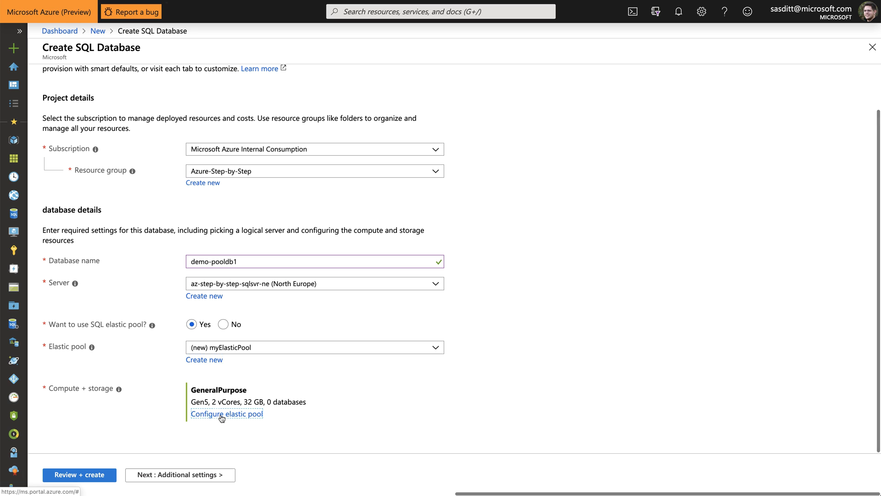
click(225, 413)
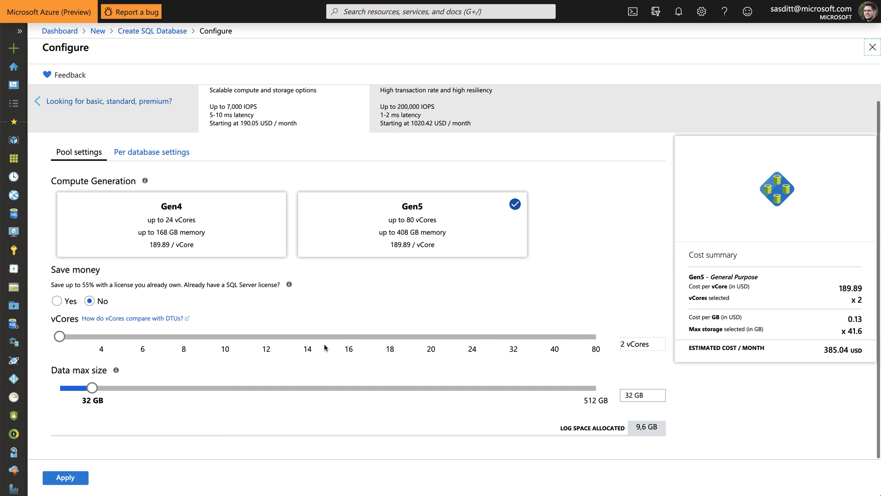
click(65, 477)
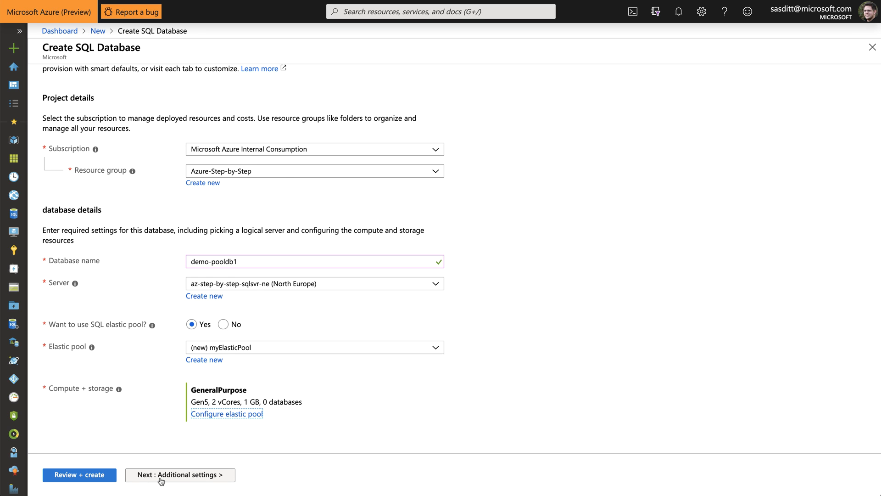
Skip Advanced Data Security, pass through Tags to the review summary, and create demo-pooldb1 with its pool
click(180, 475)
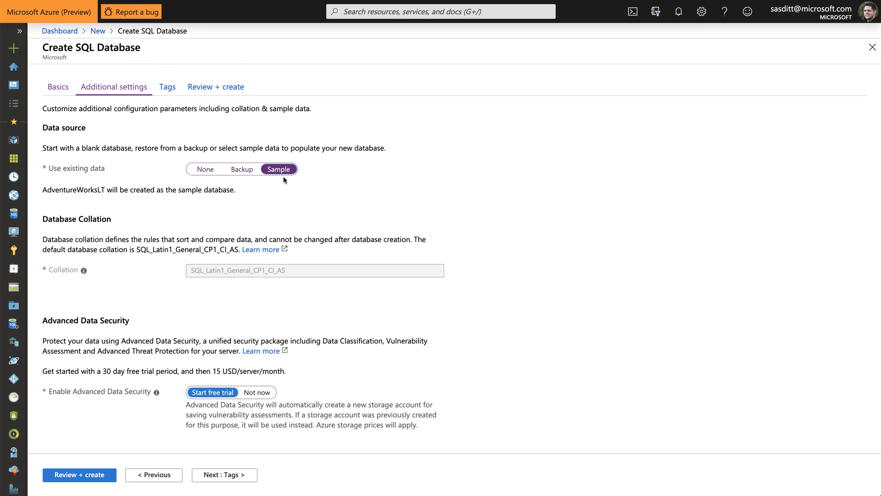
click(256, 392)
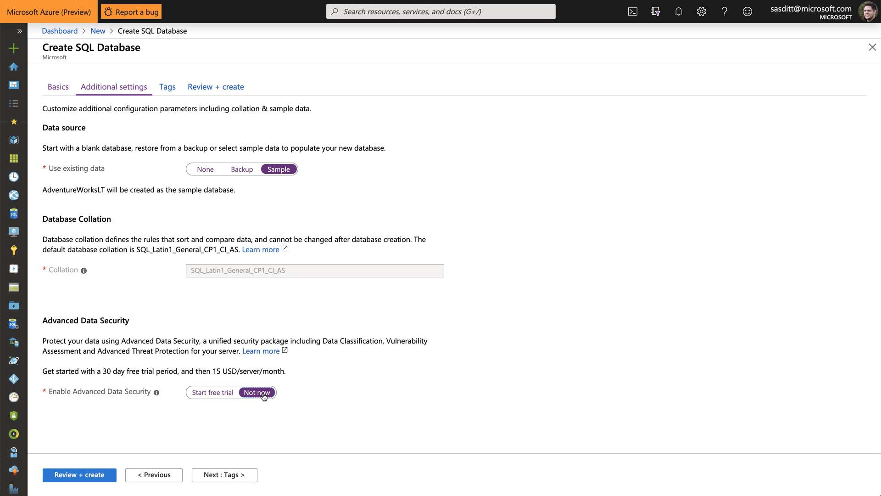
click(167, 87)
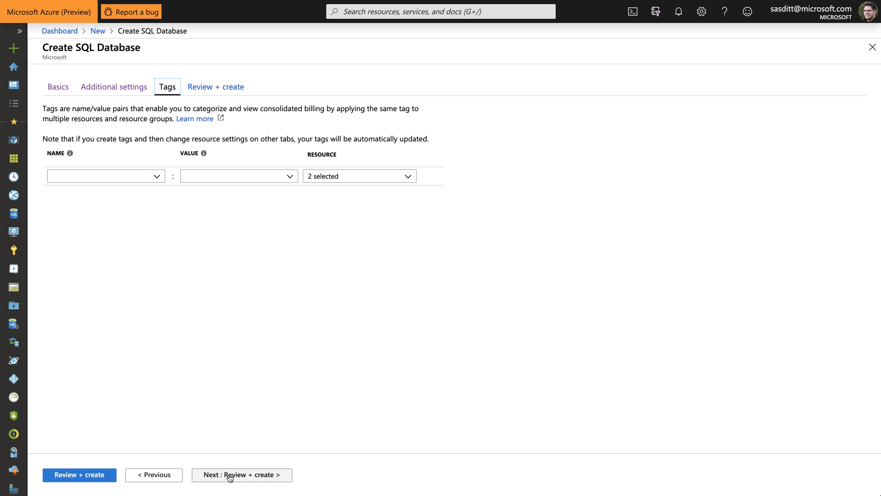
click(241, 474)
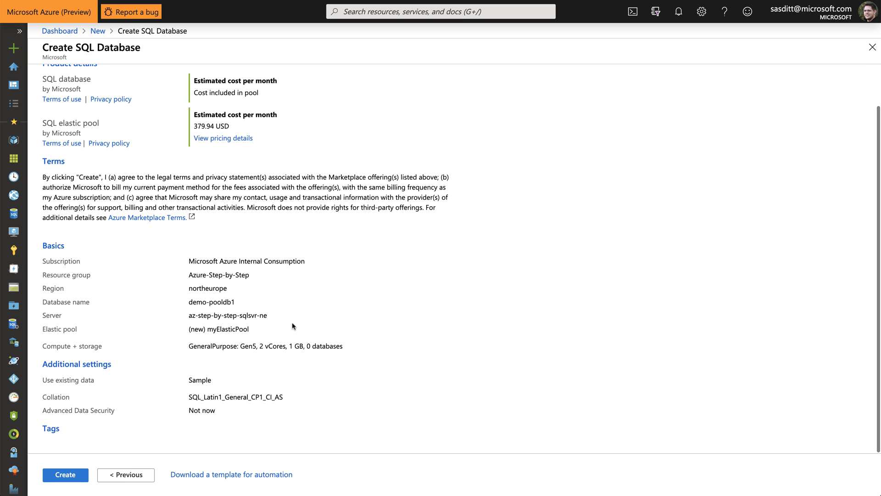
mouse_move(271, 358)
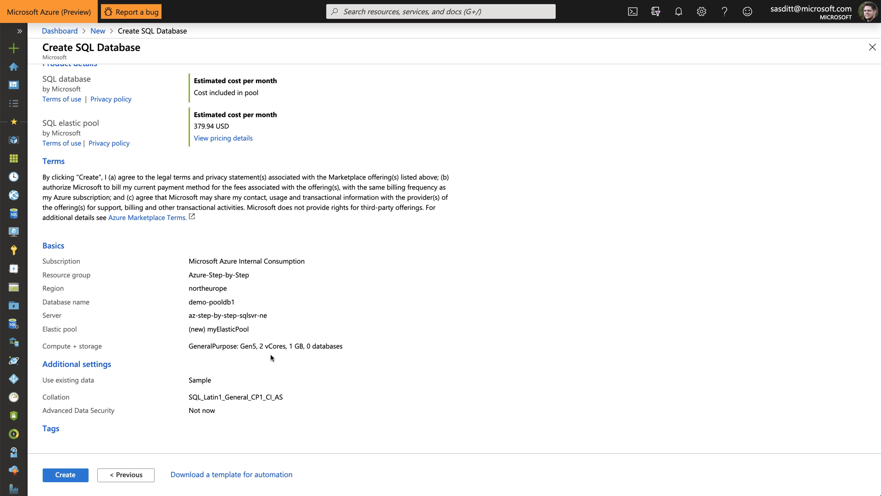
click(65, 475)
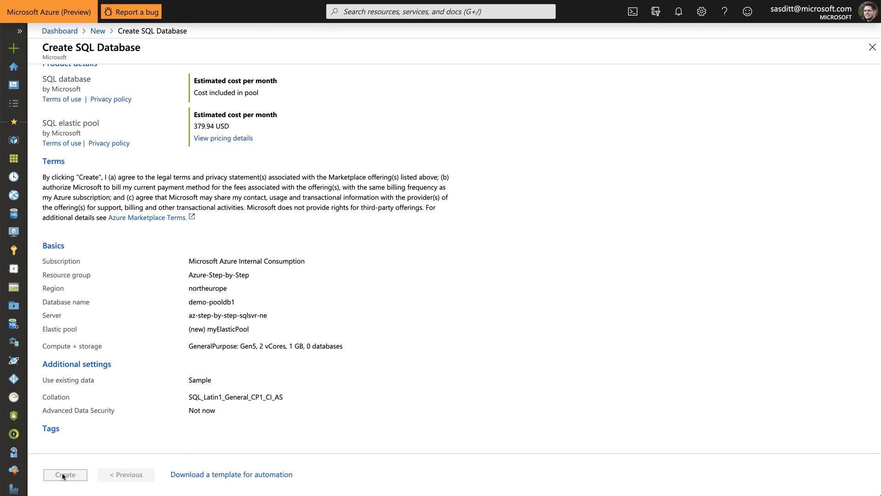
click(65, 474)
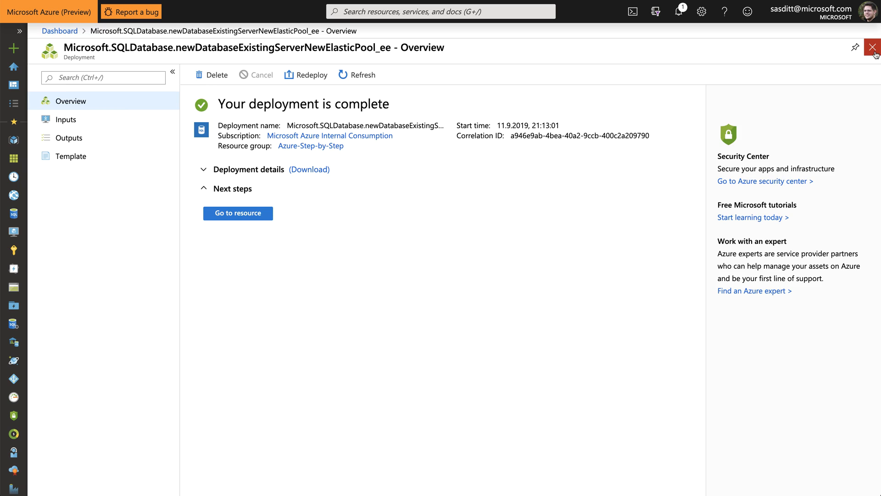
Close the deployment and start a new SQL database named demo-pooldb2
click(872, 47)
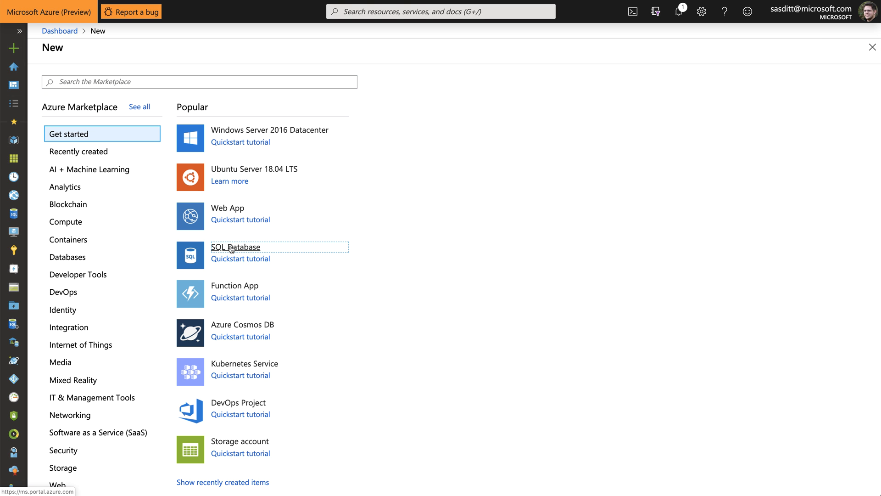
click(235, 247)
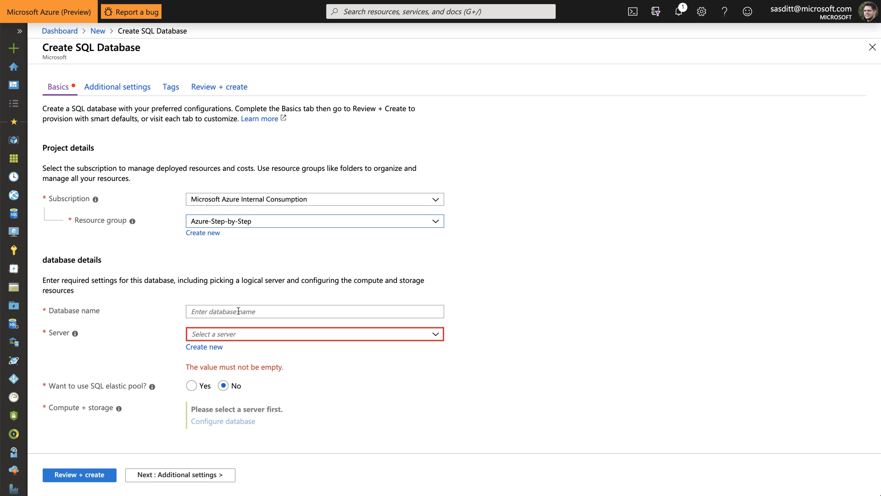
click(314, 311)
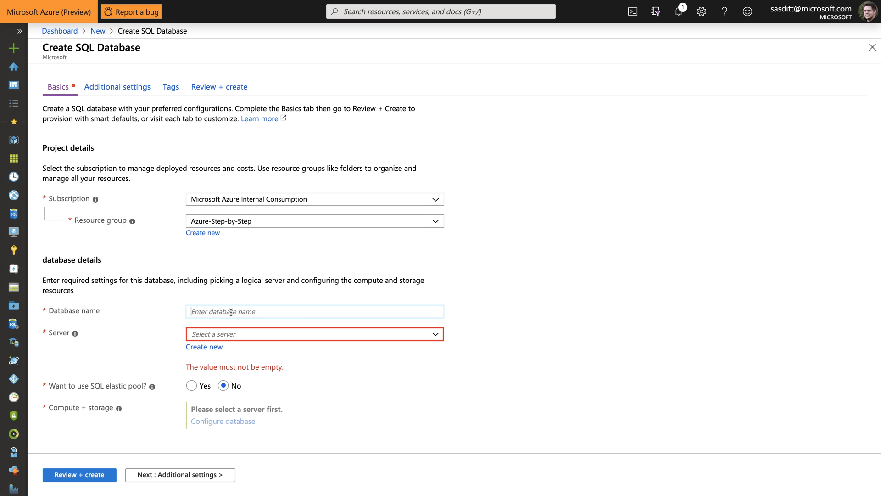
text(demo-pooldb2)
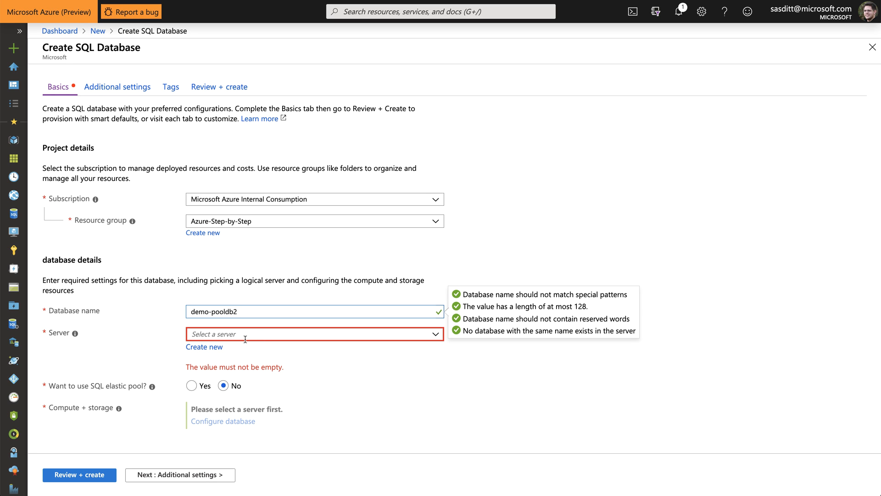
mouse_move(435, 334)
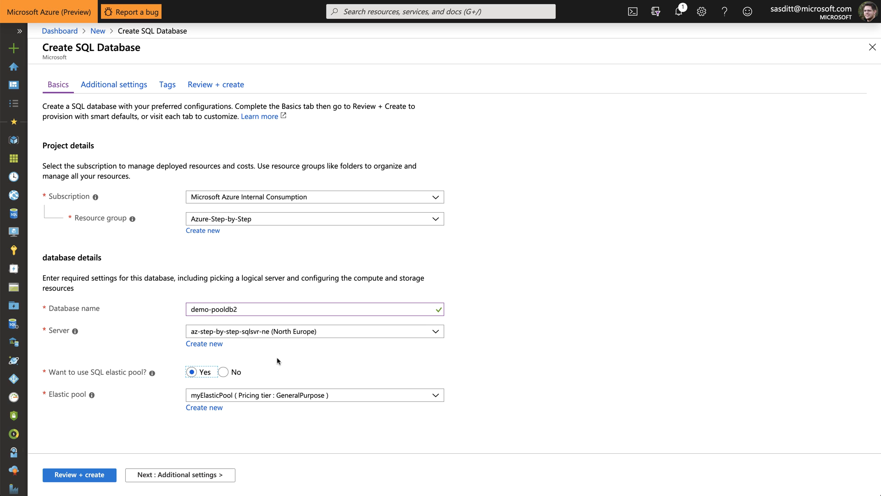
mouse_move(273, 396)
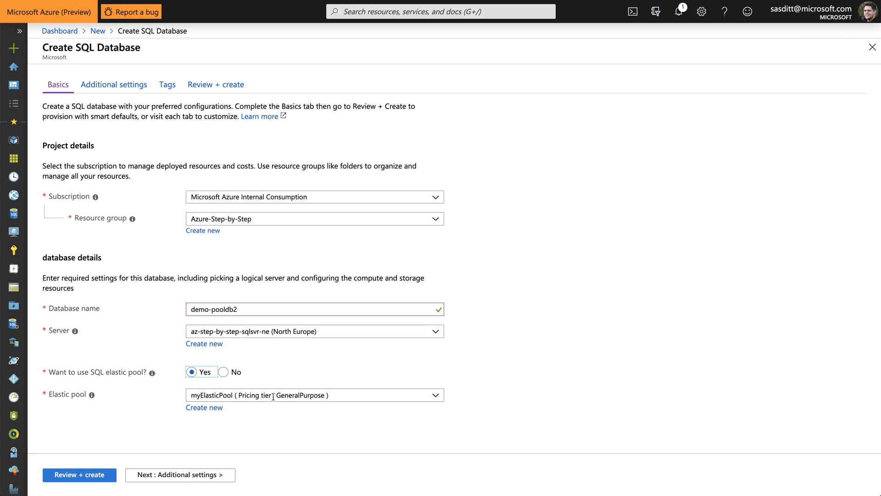
mouse_move(180, 475)
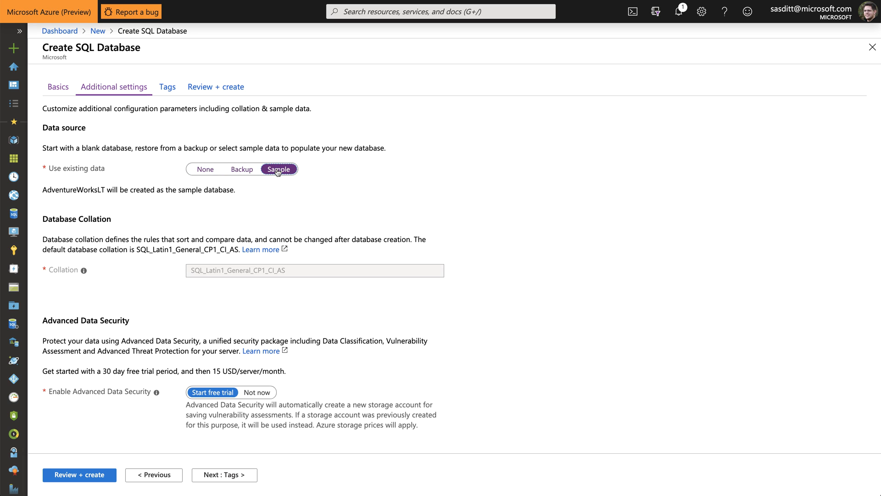
Review and create the demo-pooldb2 database in myElasticPool, then return to the dashboard
click(256, 392)
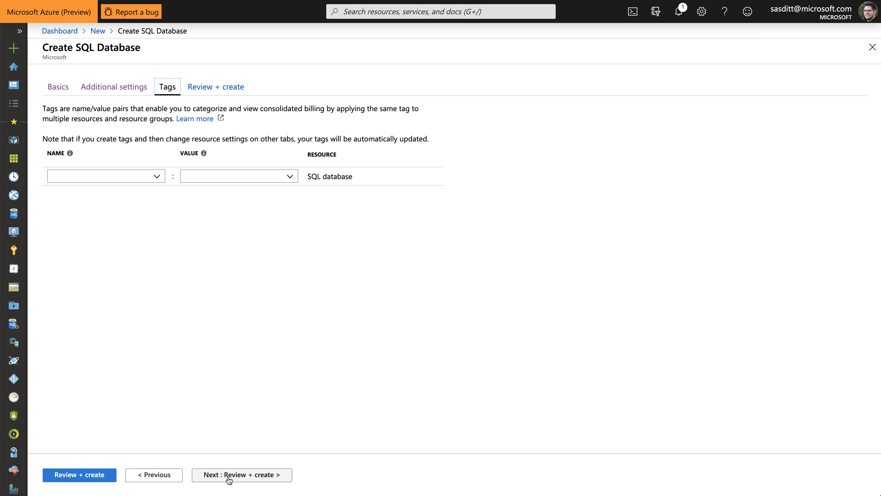
click(241, 474)
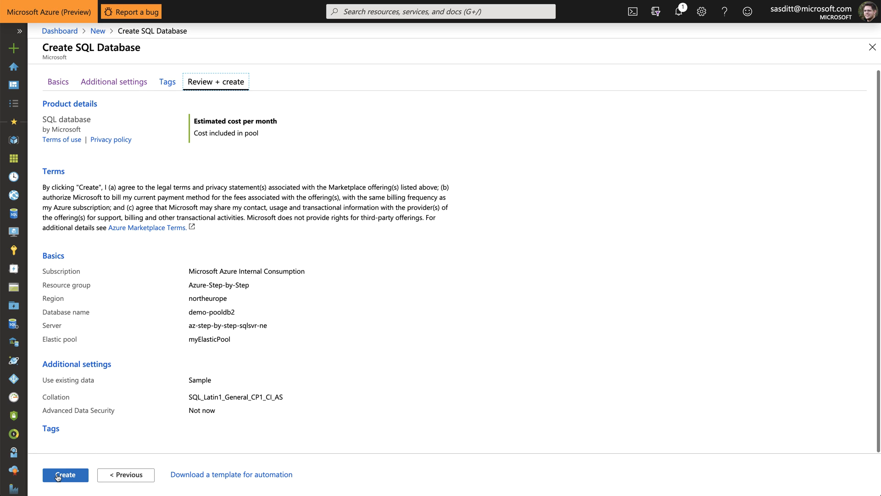
click(65, 474)
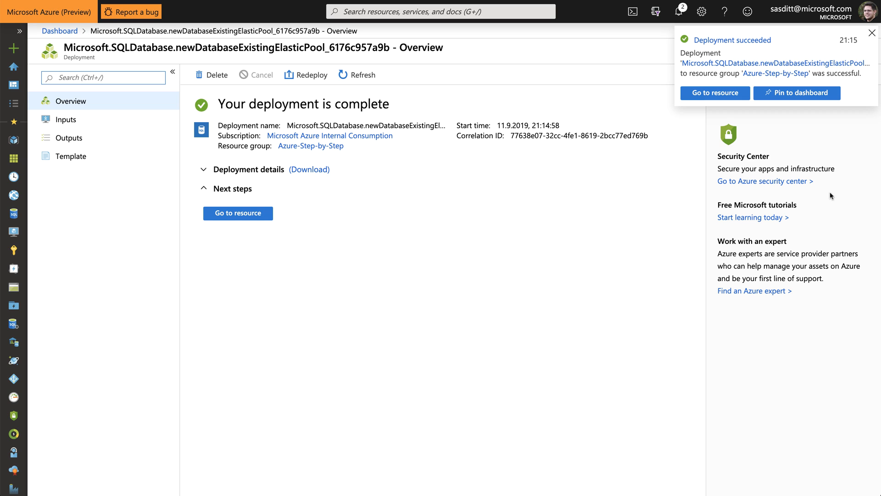
click(872, 32)
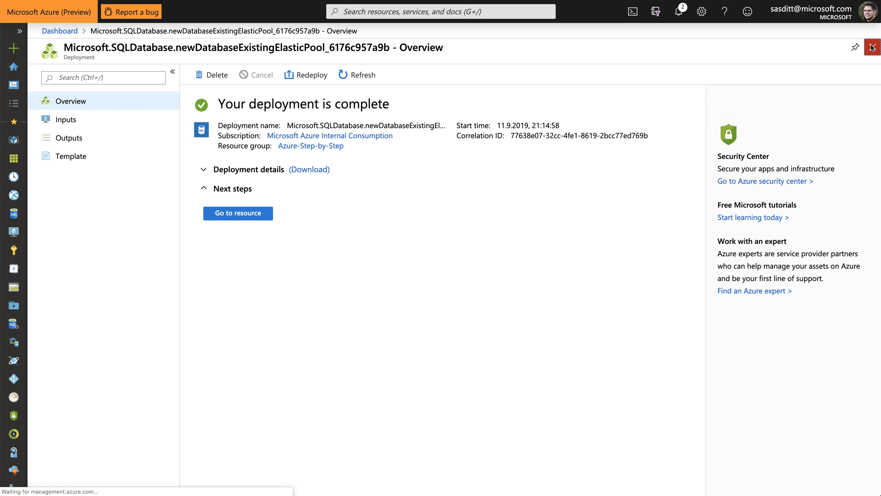
Review the az-step-by-step-sqlsvr-ne server's databases demodb, demo-pooldb1, demo-pooldb2 and myElasticPool
click(59, 31)
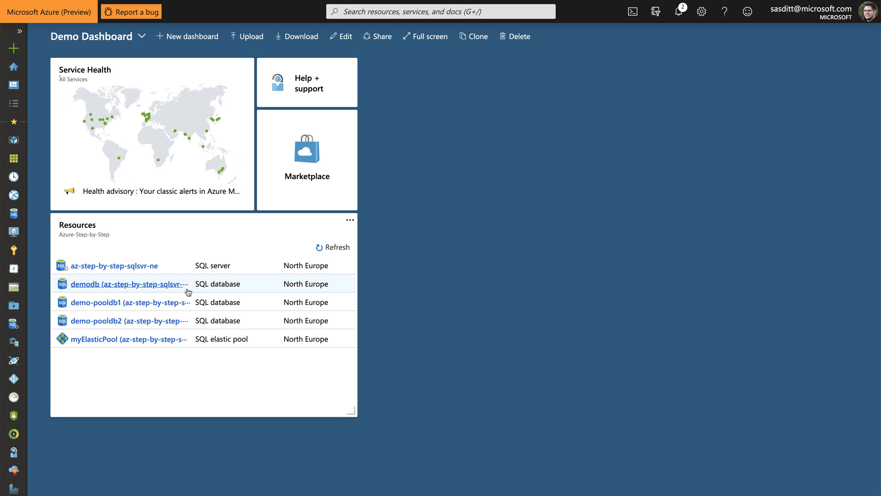
mouse_move(112, 344)
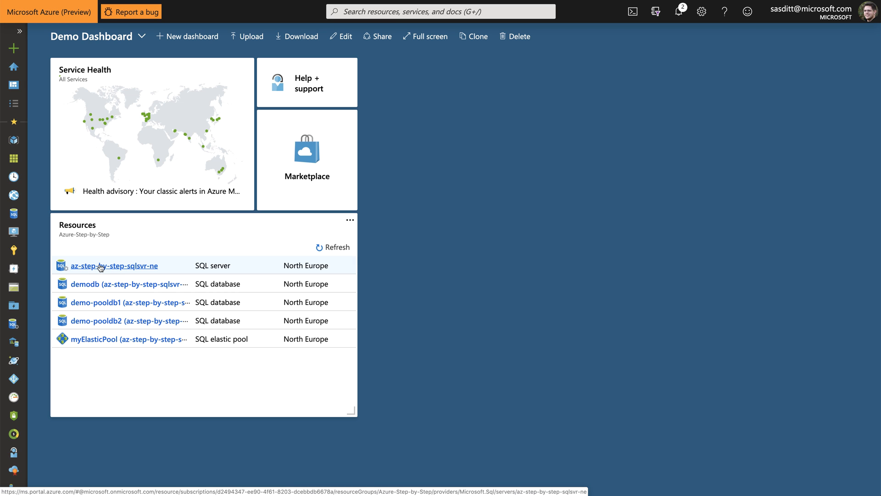
click(114, 264)
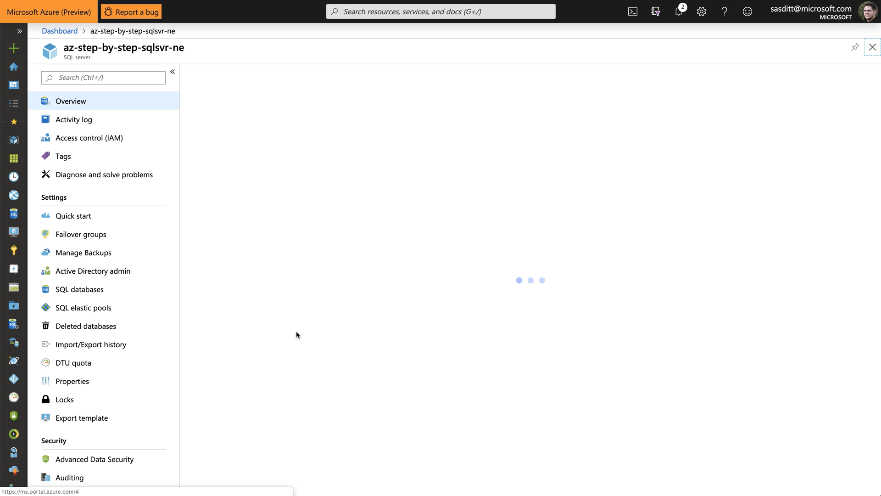
click(79, 289)
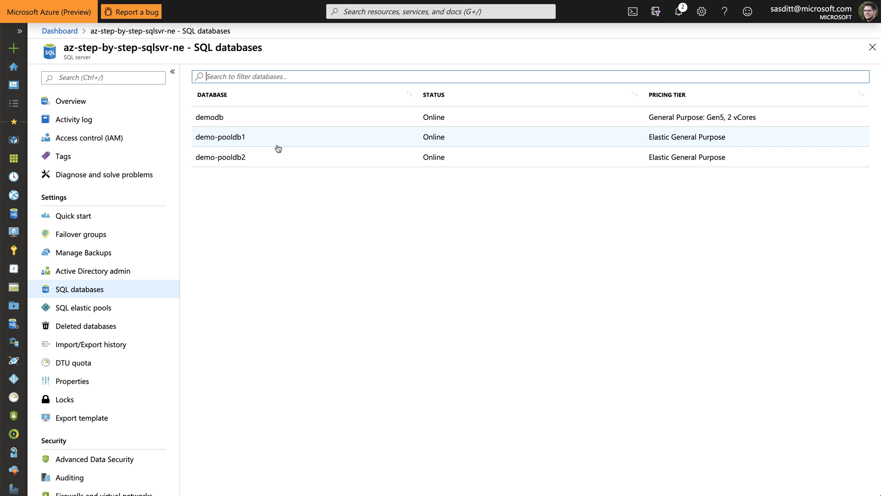
click(83, 308)
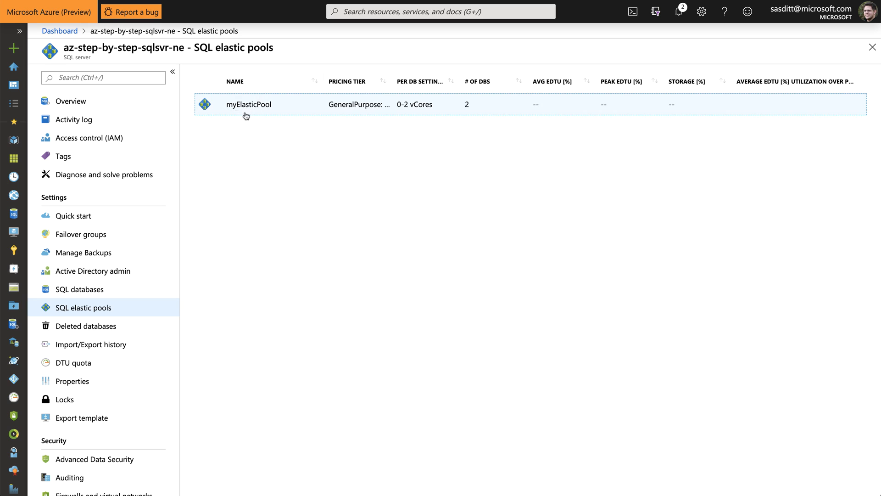
click(78, 289)
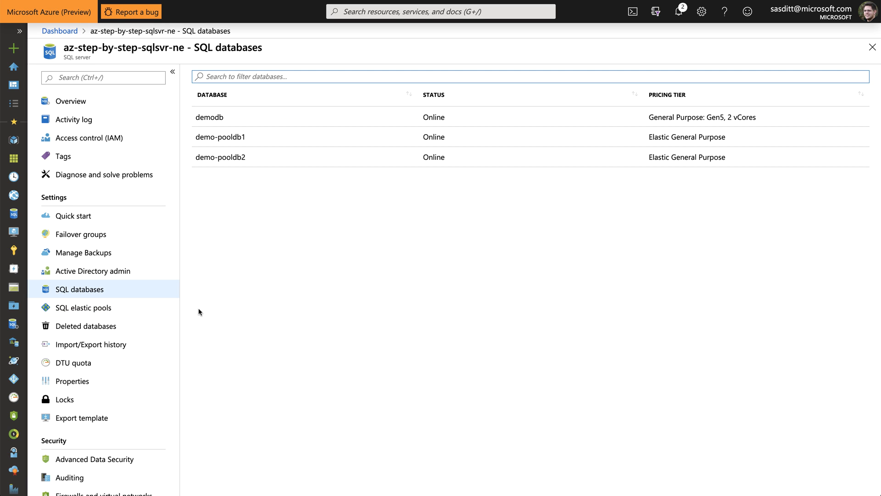
mouse_move(228, 183)
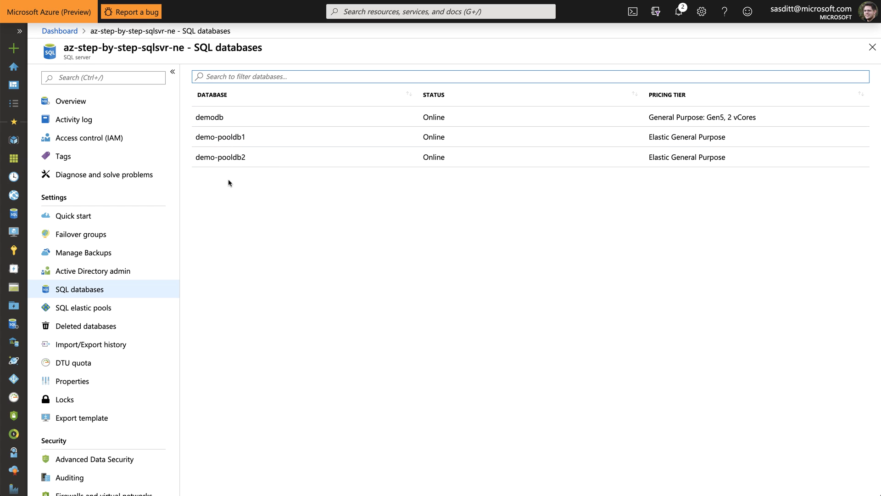
mouse_move(275, 278)
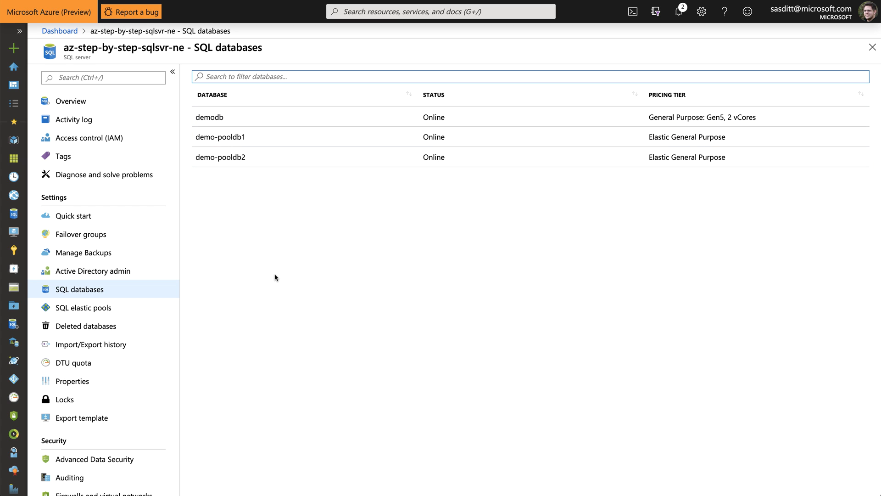
mouse_move(92, 234)
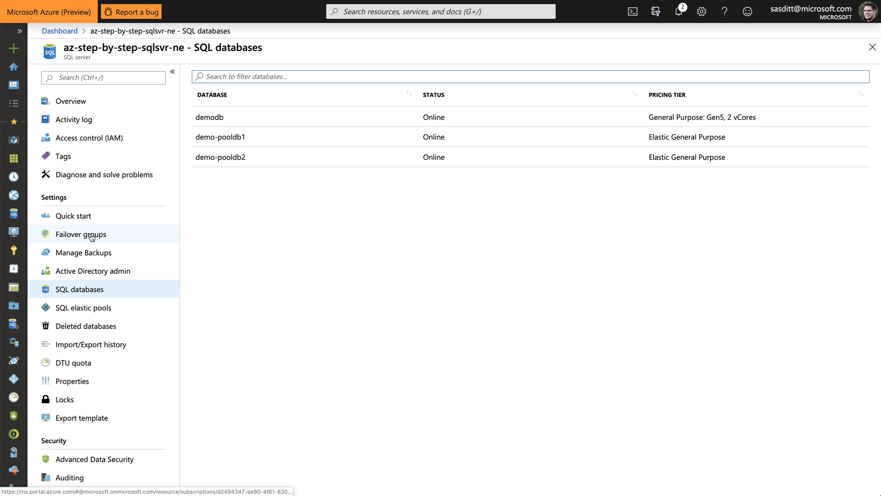
Begin a new failover group on the North Europe server named az-step-by-step-sqlsvr
click(80, 233)
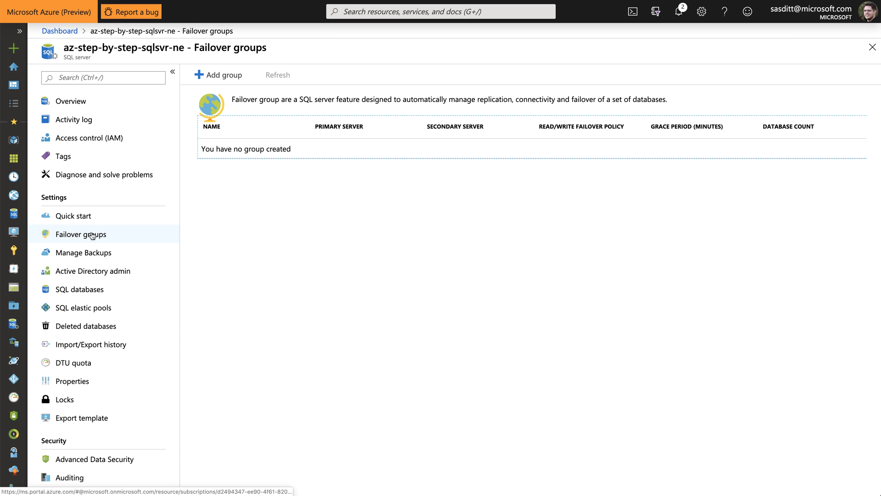
click(218, 75)
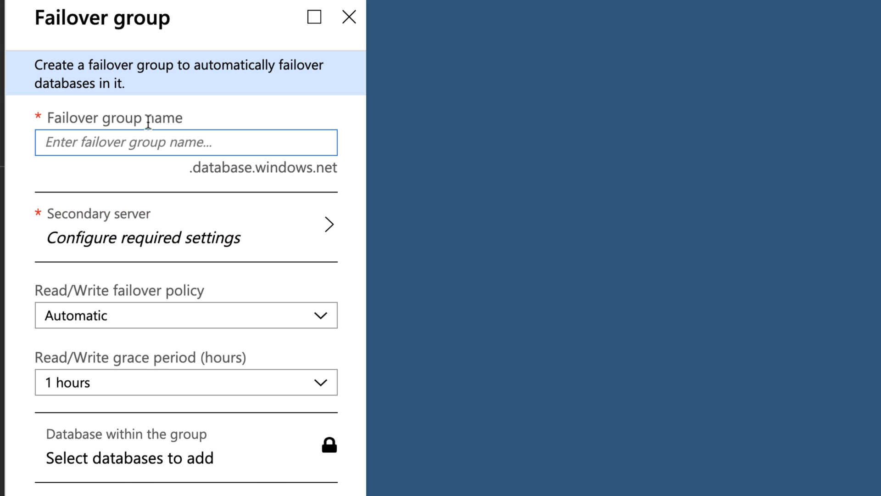
mouse_move(262, 338)
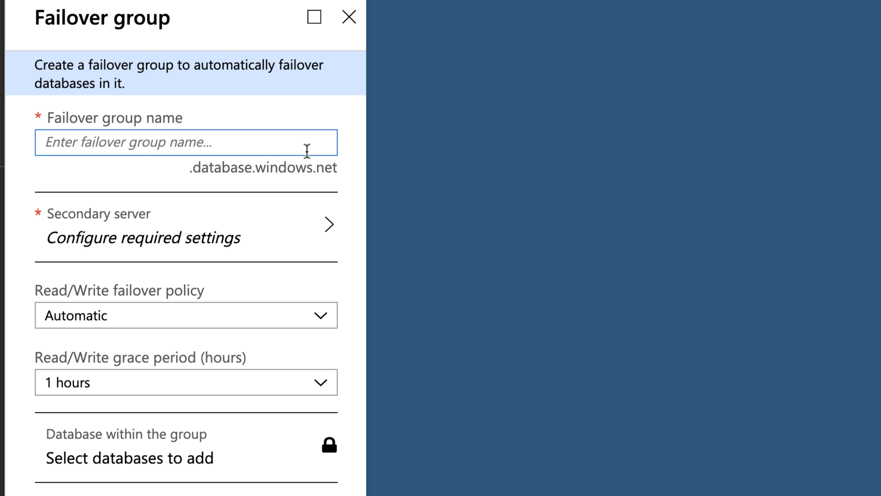
text(az-step-by-step-sqlsvr)
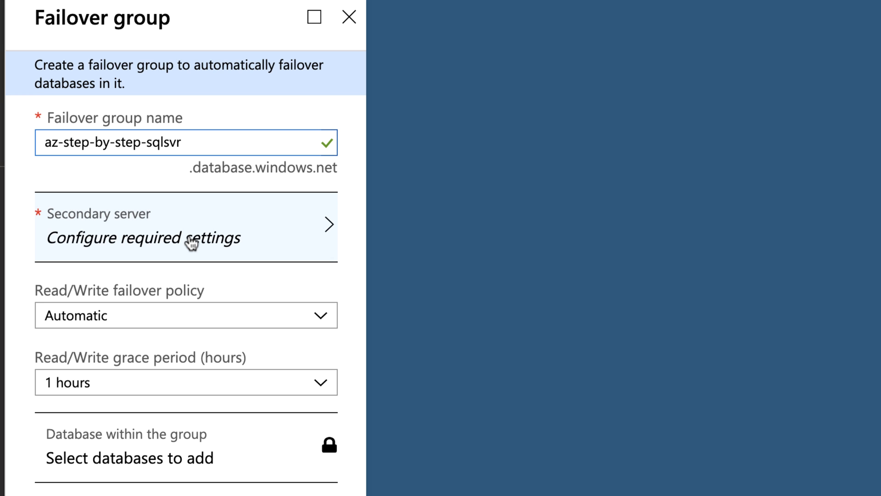
Create a new secondary server az-step-by-step-sqlsvr-we located in West Europe
click(185, 227)
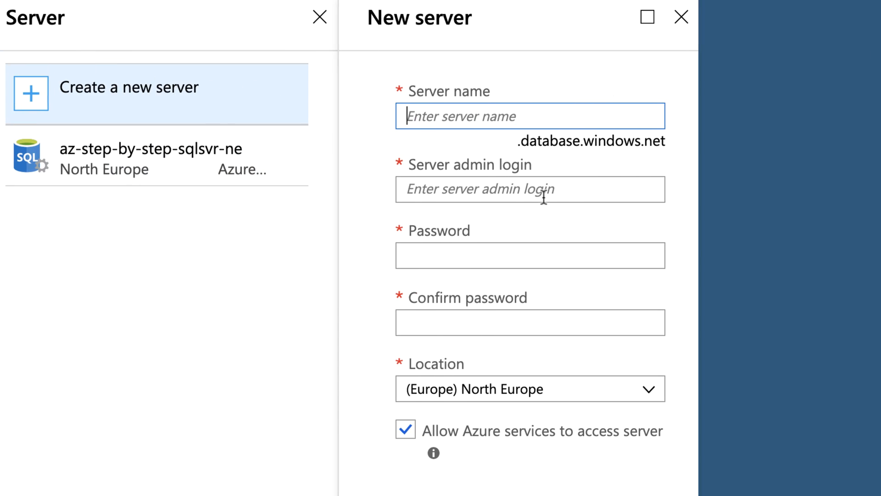
text(az-step-by-step-sqlsvr-)
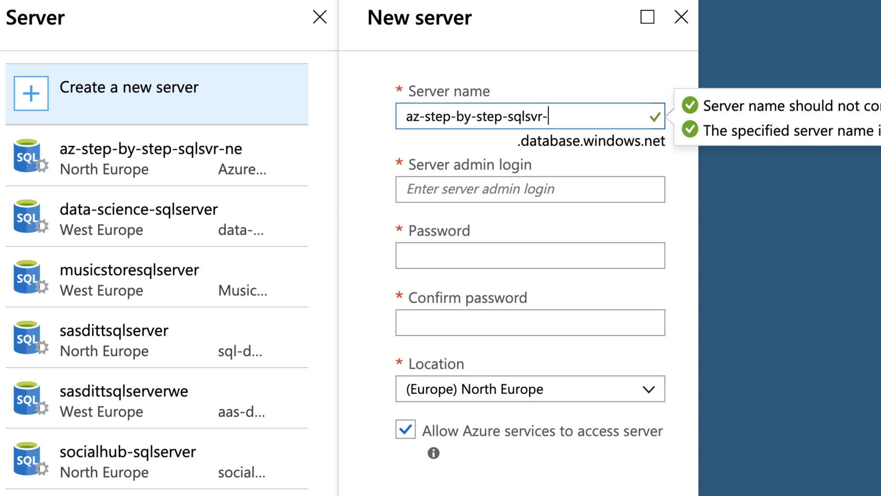
text(we)
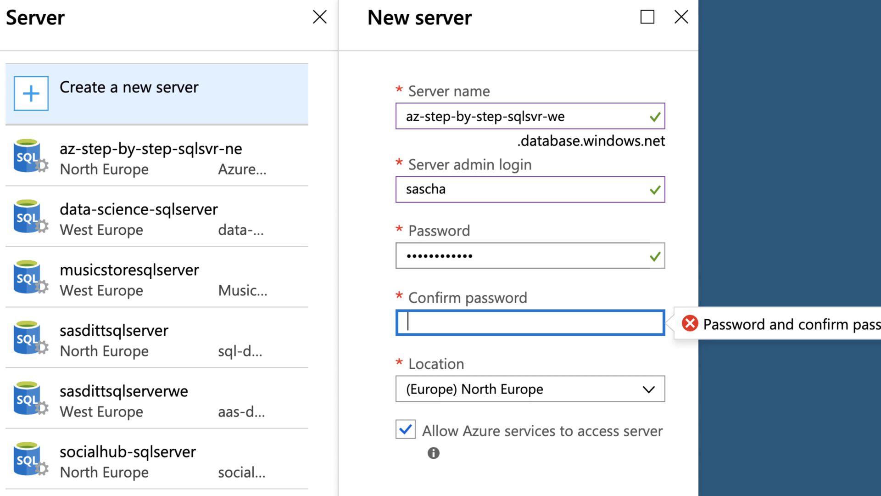
click(529, 388)
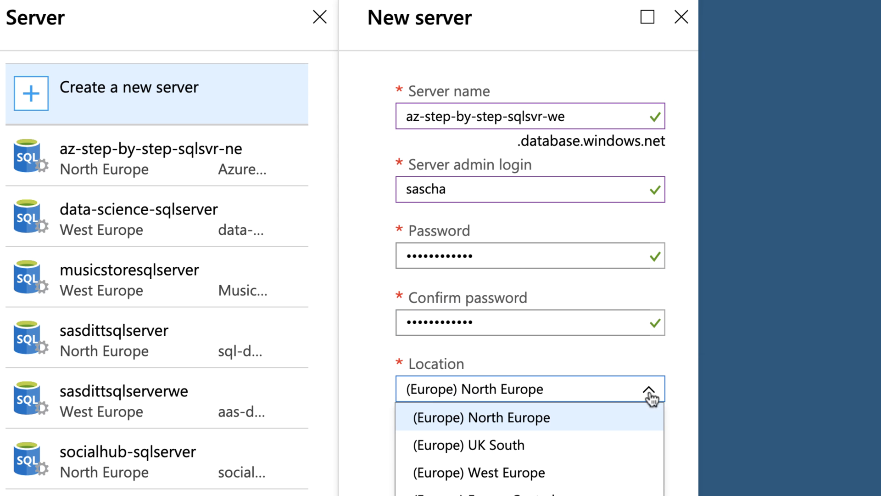
click(479, 472)
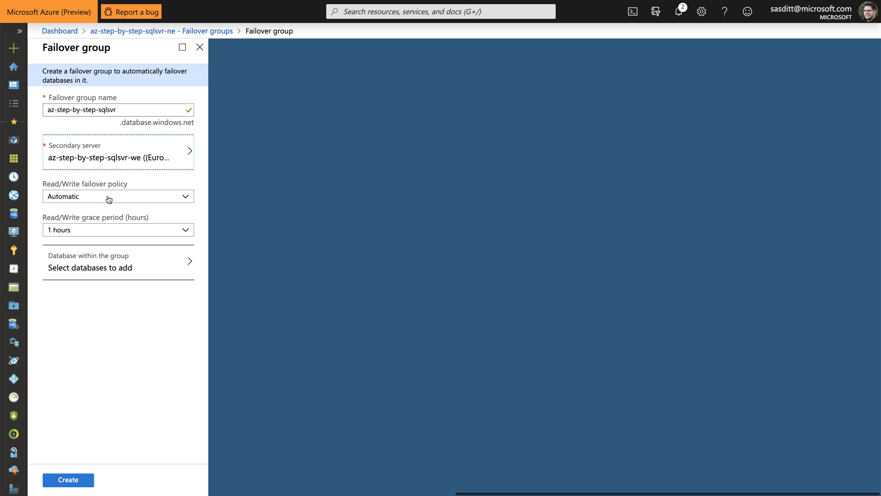
mouse_move(78, 200)
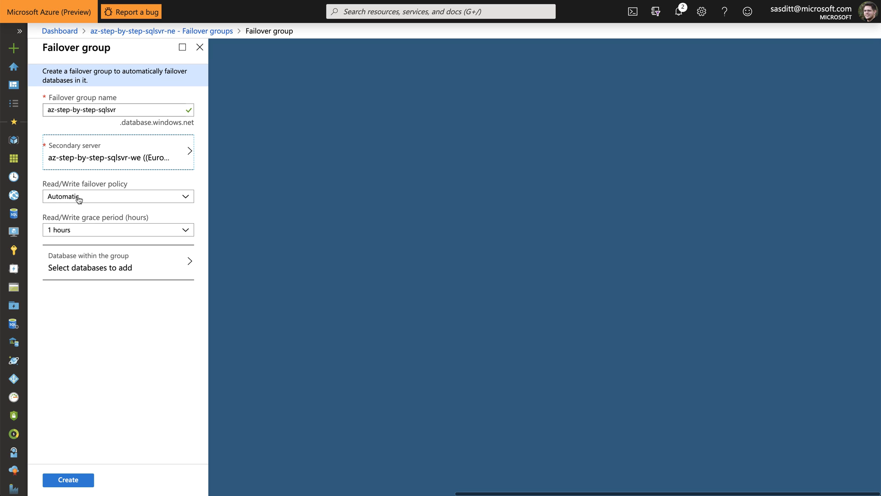
mouse_move(92, 230)
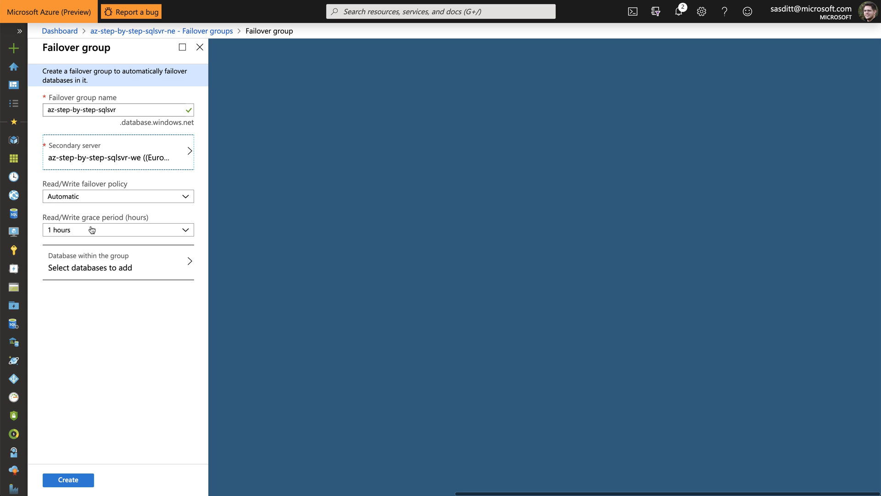
click(118, 229)
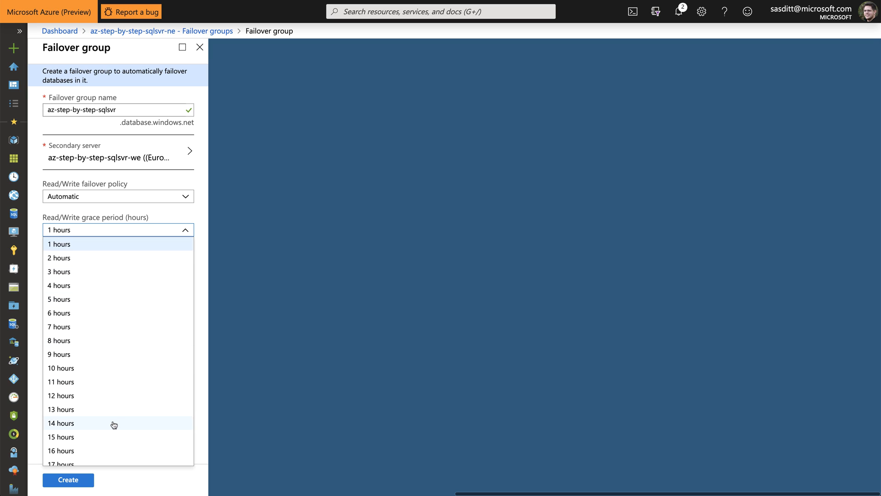
click(59, 243)
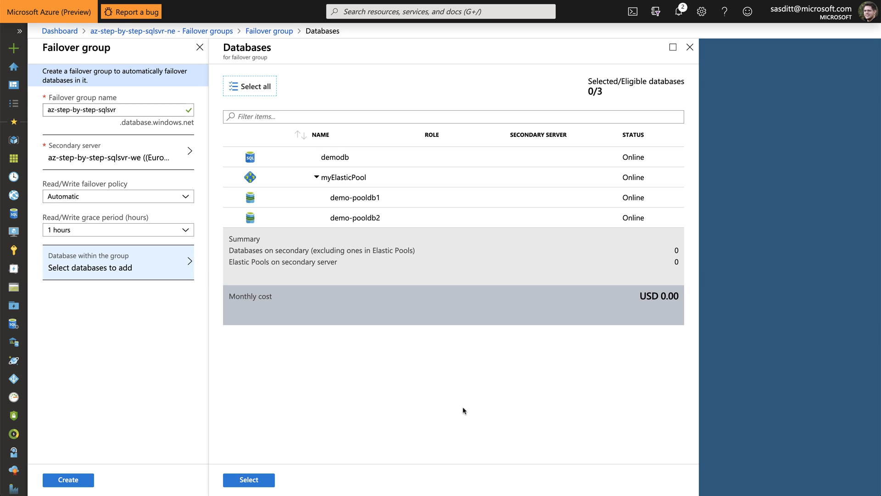
mouse_move(256, 86)
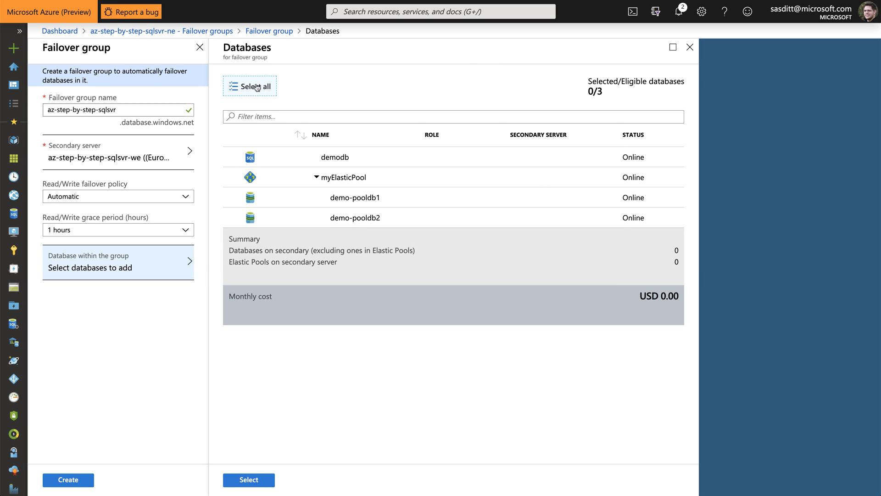
Add all three databases to the group, confirming a matching myElasticPool on the secondary server
click(250, 85)
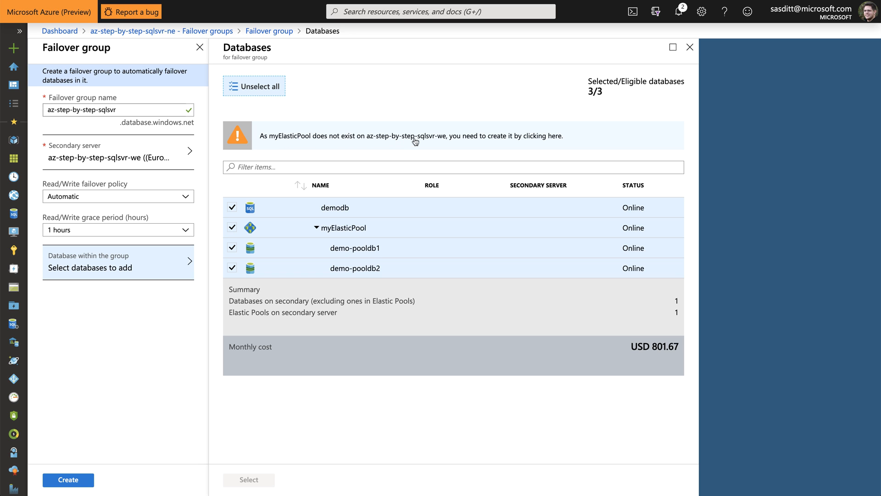
mouse_move(457, 136)
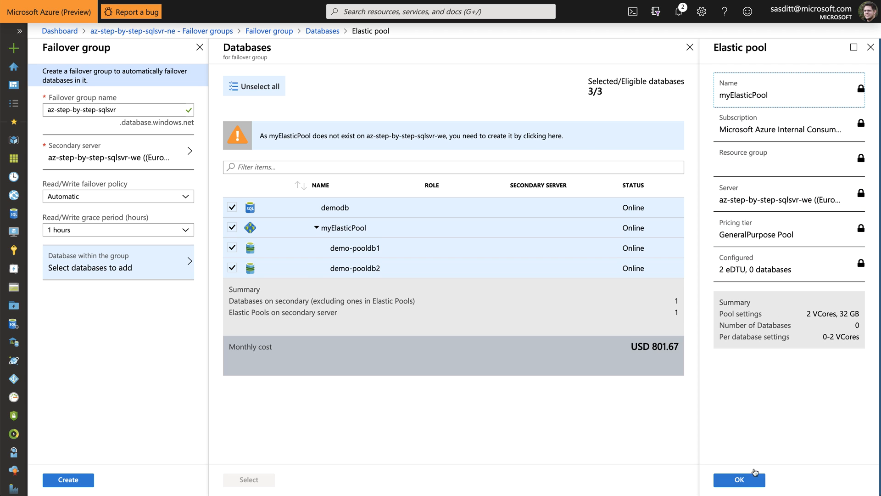
click(738, 479)
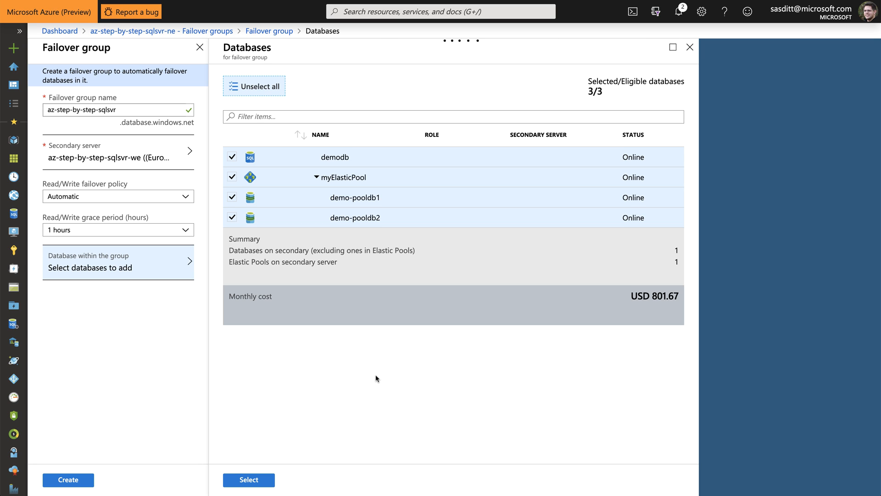
click(248, 479)
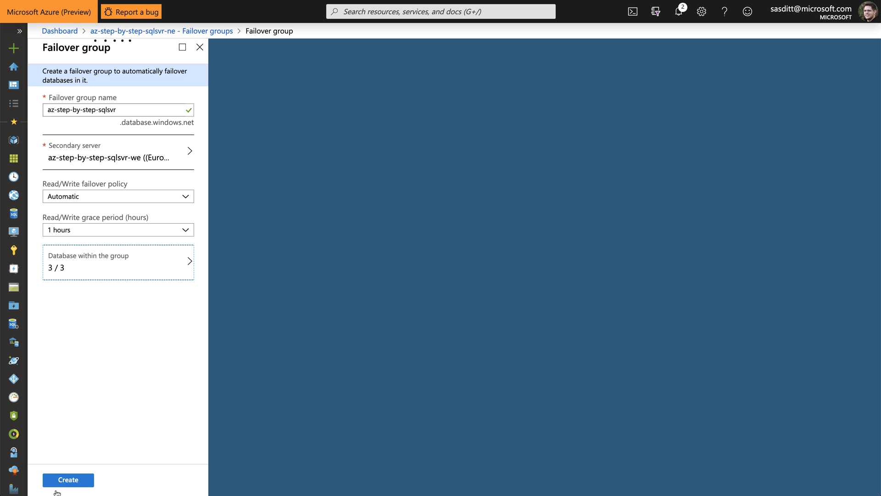
Create the failover group linking North Europe primary to West Europe secondary with 3/3 databases
click(68, 479)
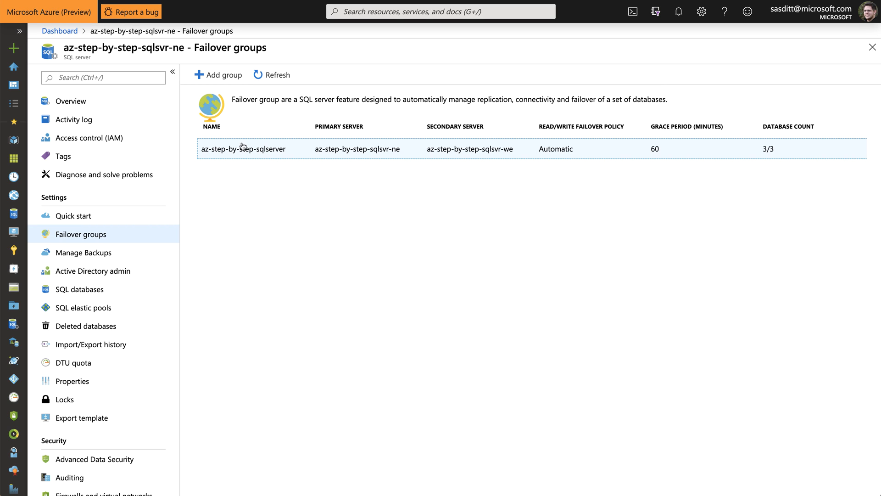
Review the group's server roles and read/write and read-only listener endpoints
click(244, 148)
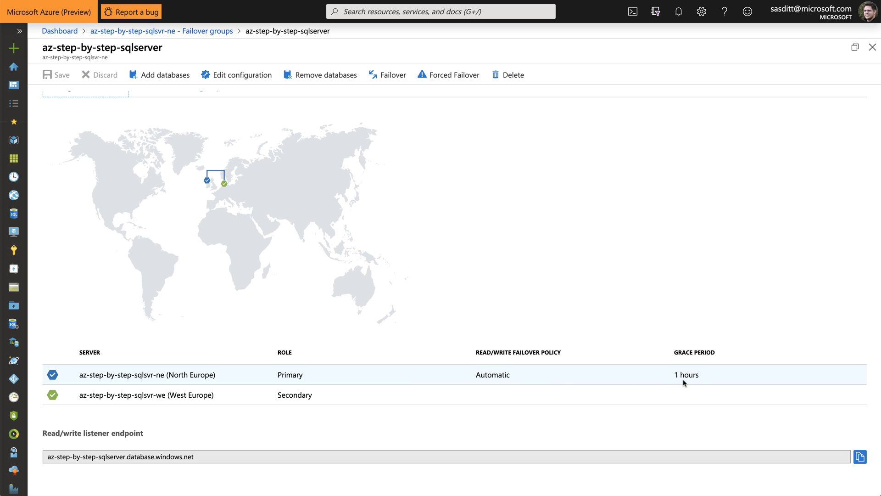
scroll(down, 3)
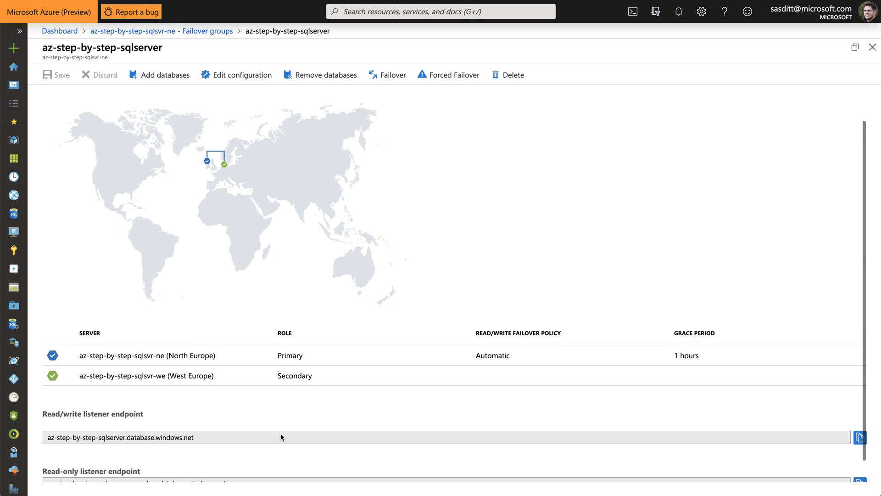
scroll(down, 3)
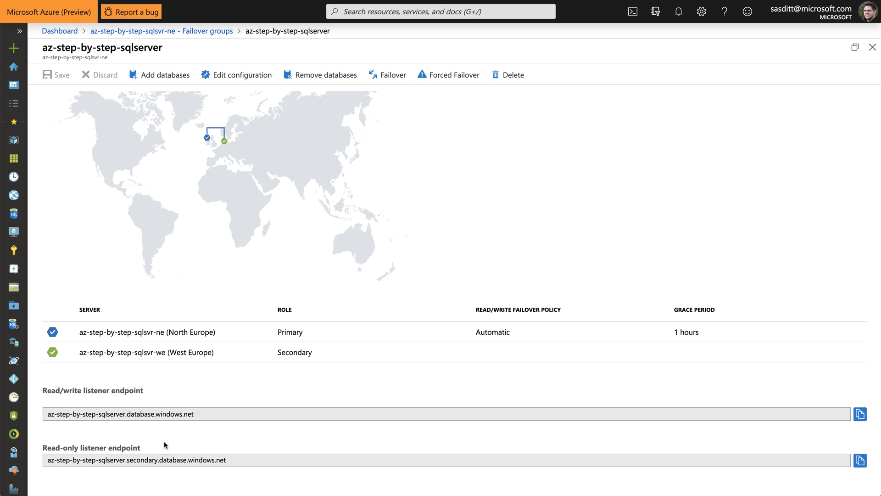
mouse_move(214, 427)
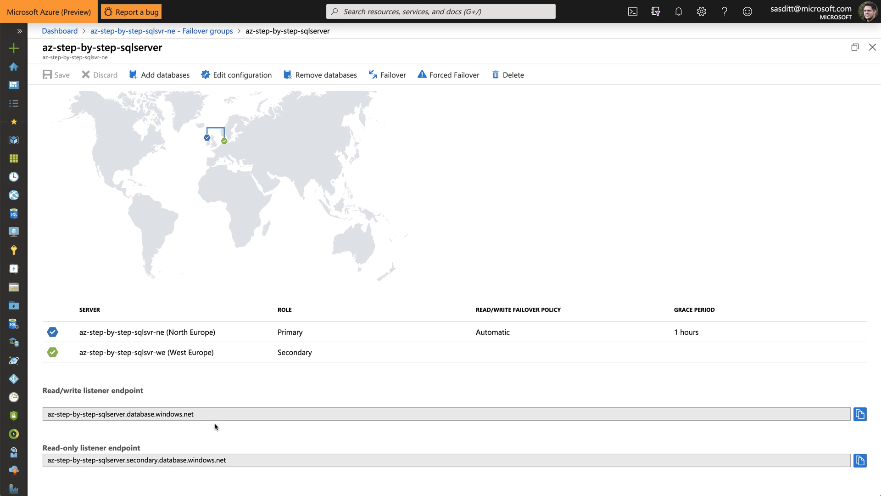
click(242, 75)
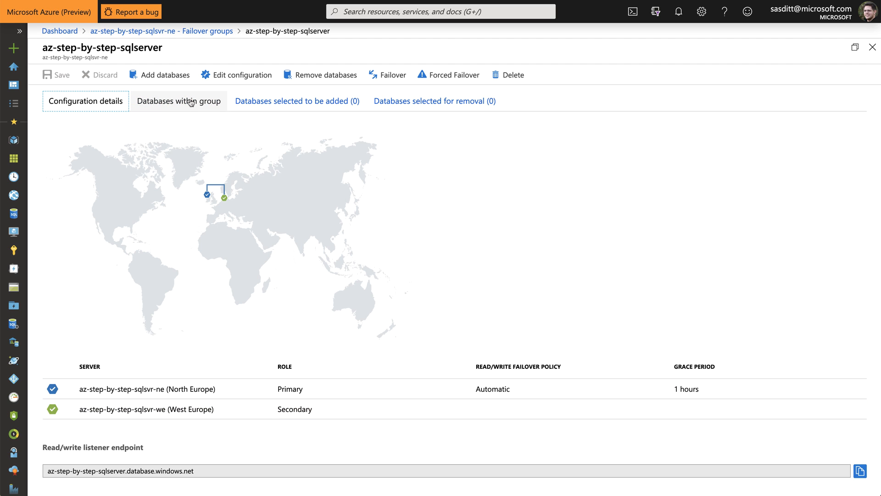
Check the group's databases and failover policy, then initiate a failover of the group
click(178, 100)
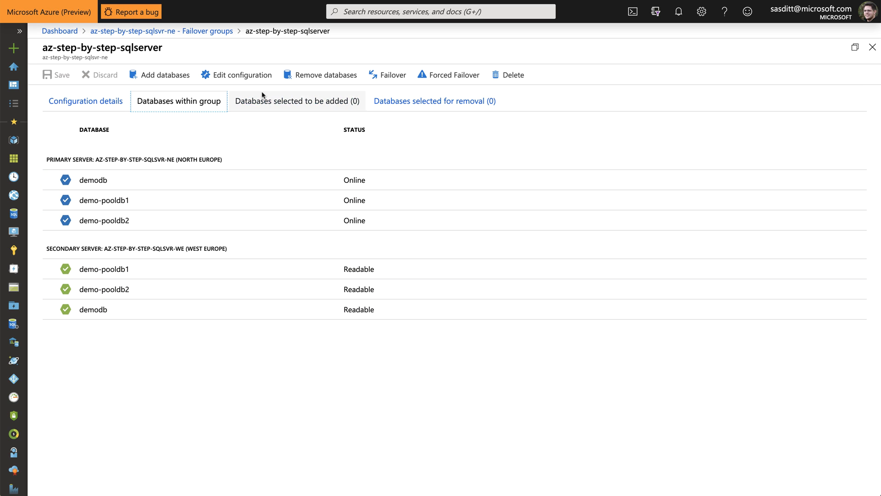
click(237, 74)
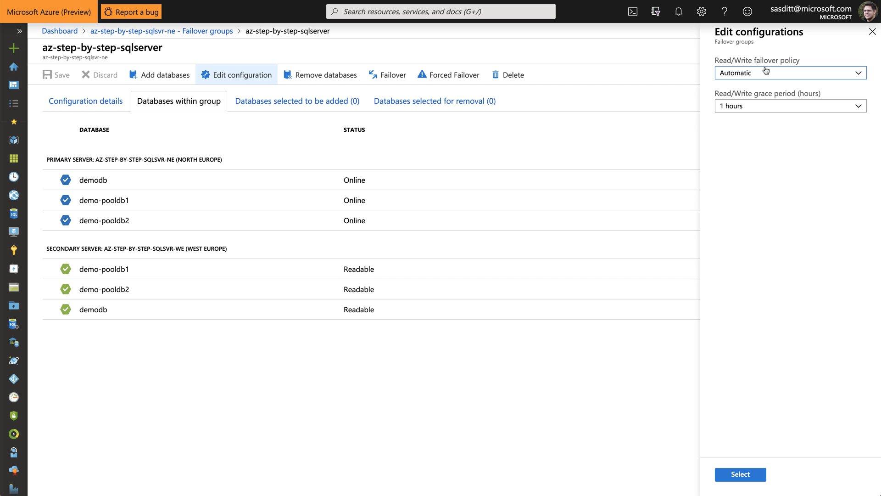
mouse_move(873, 32)
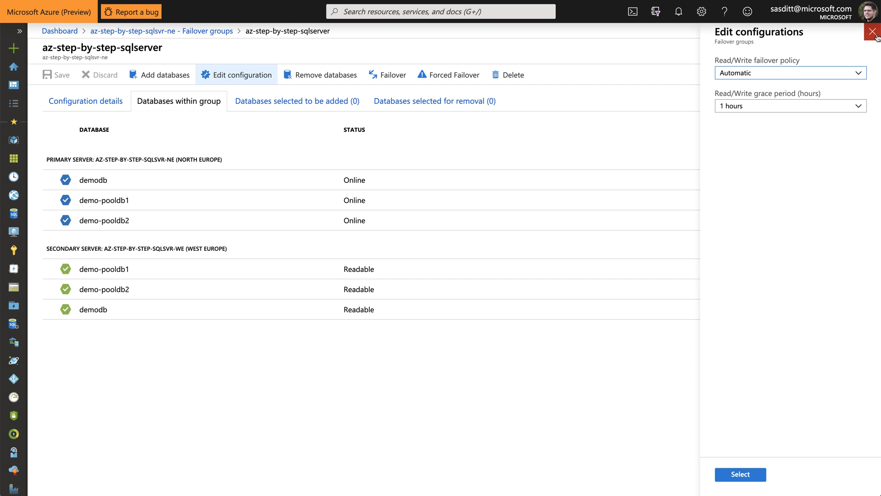
click(872, 32)
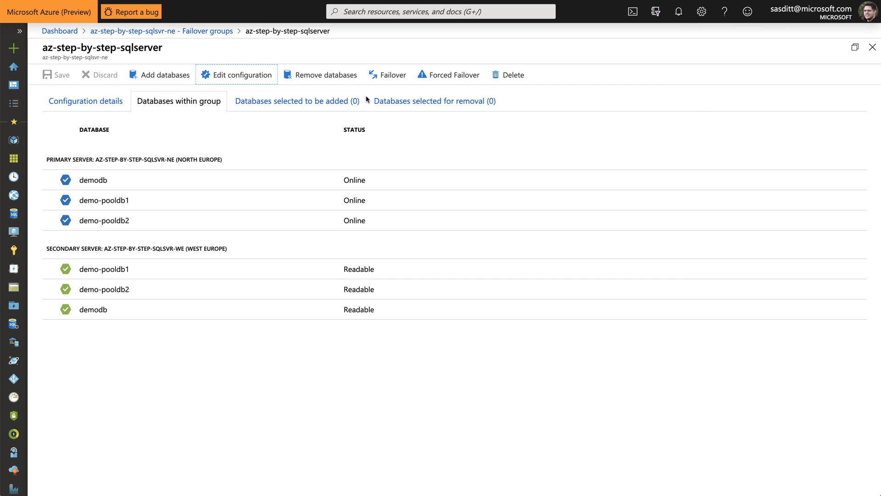
click(392, 74)
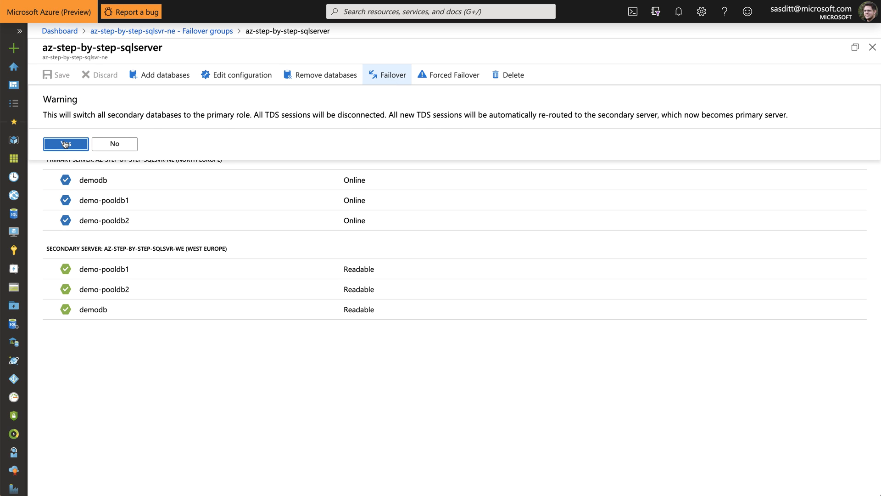
Confirm the failover so West Europe becomes primary and North Europe secondary
click(65, 143)
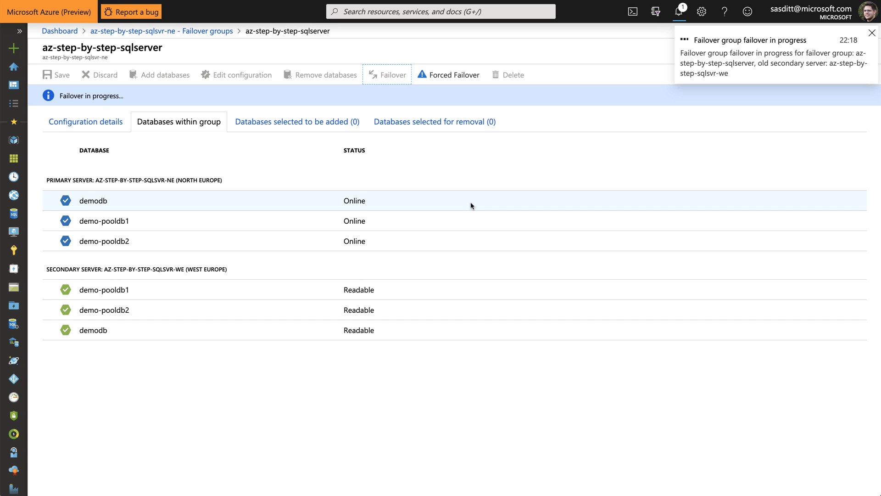
click(872, 33)
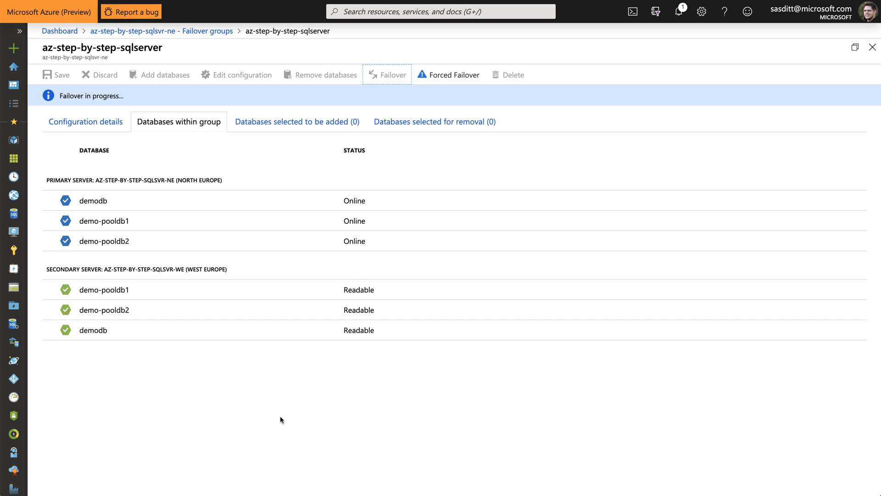
mouse_move(376, 268)
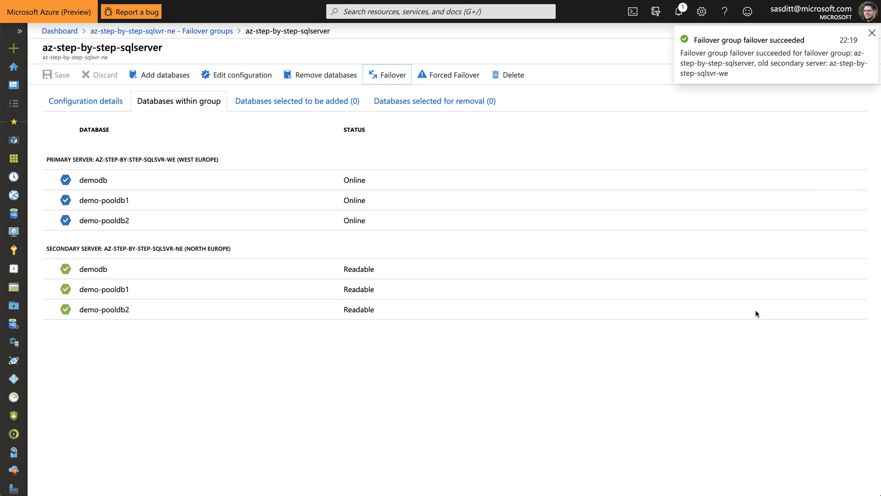
mouse_move(723, 272)
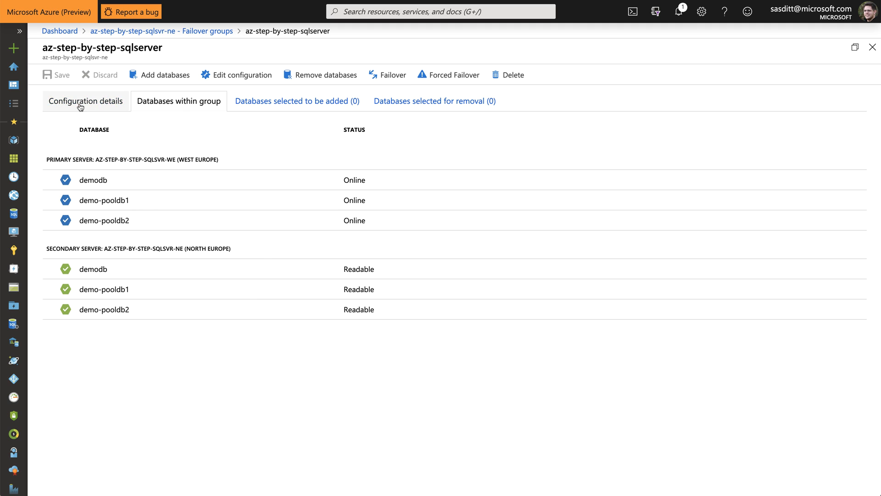
View configuration details showing West Europe as primary and North Europe as secondary
click(85, 101)
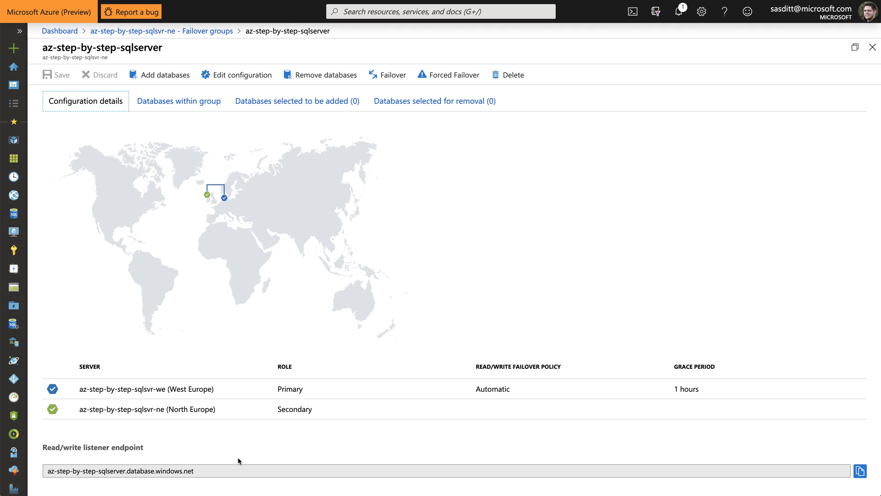
mouse_move(157, 464)
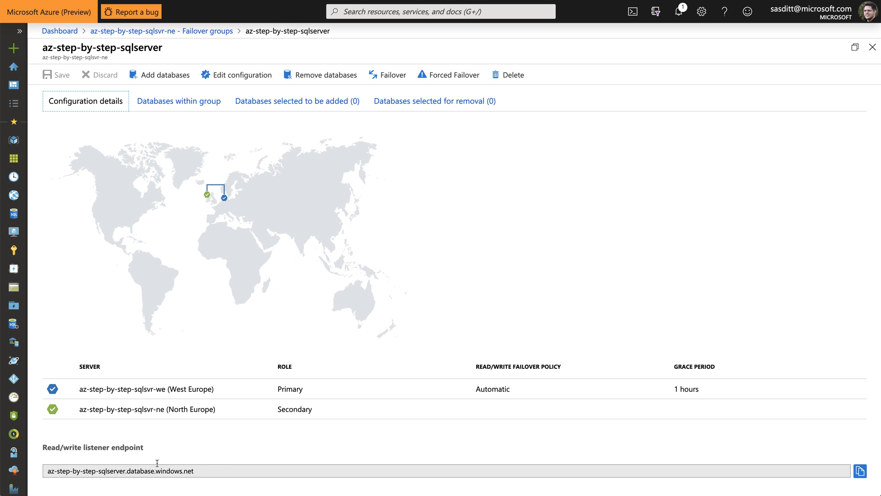
mouse_move(193, 453)
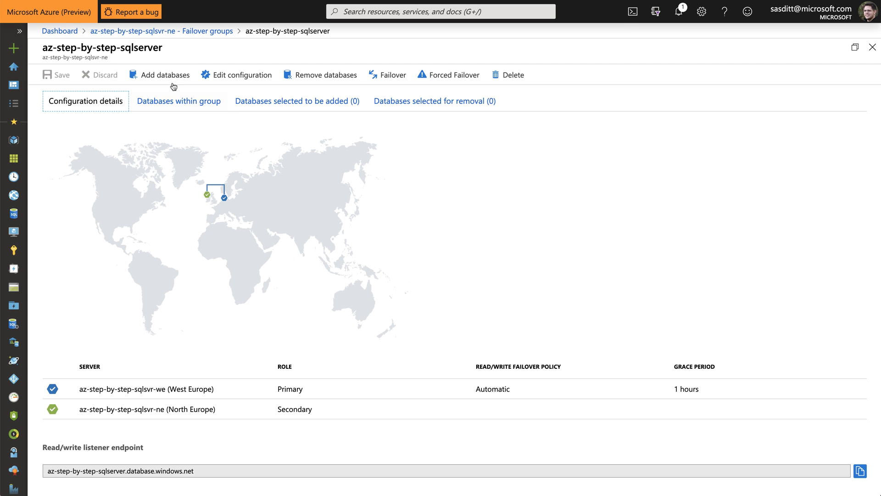
Check addable databases, then list removable ones: demodb and myElasticPool's two databases
click(159, 74)
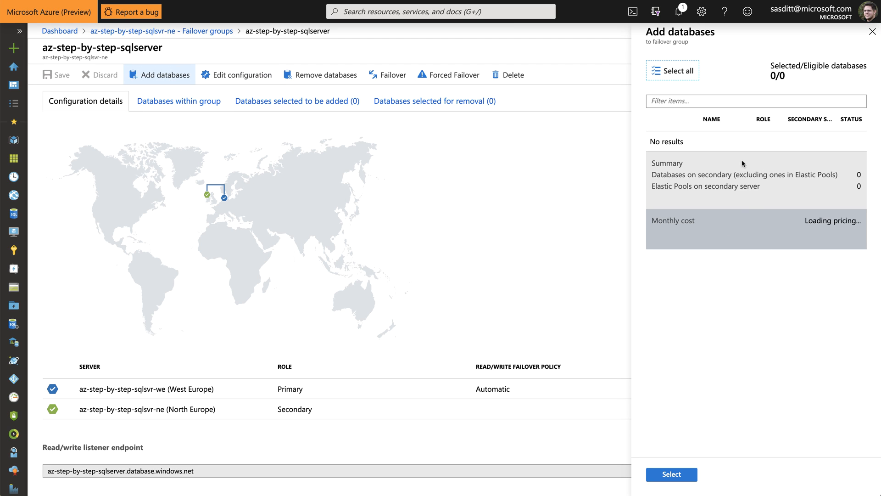
click(872, 32)
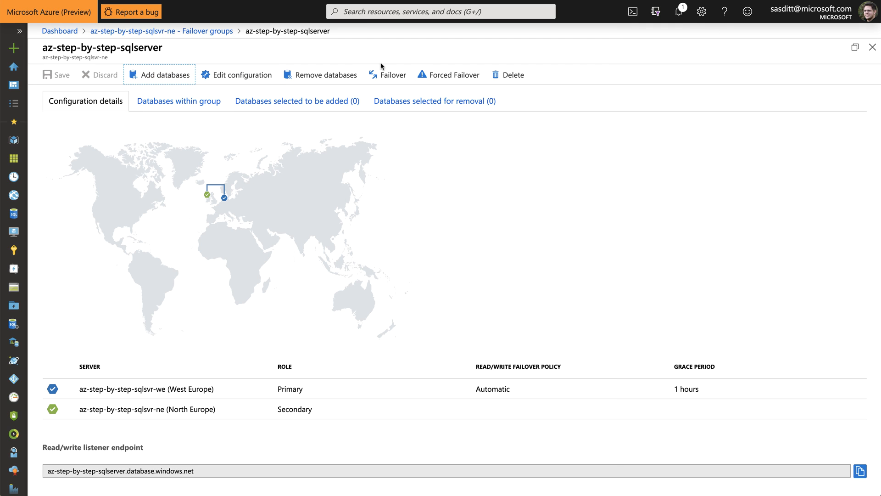
click(320, 75)
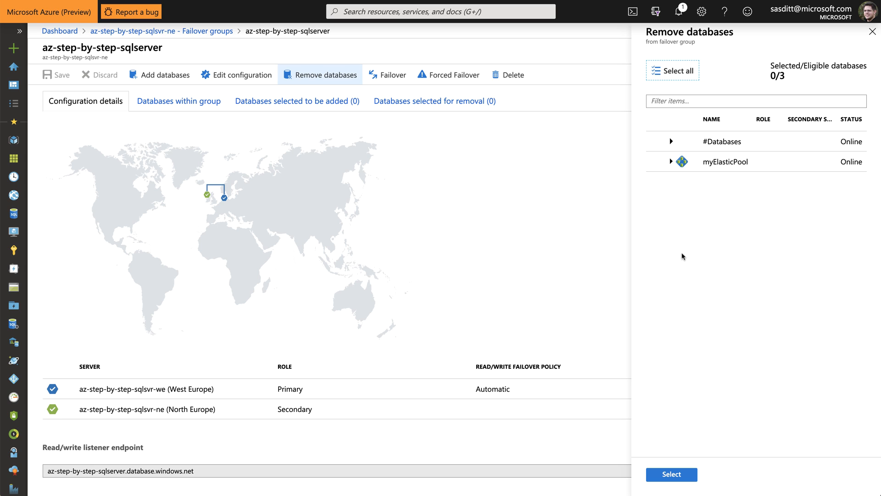
click(672, 161)
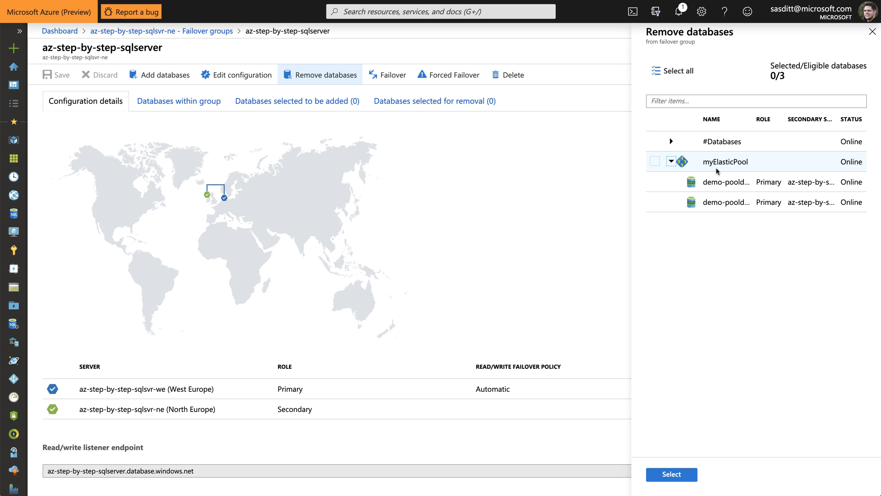
click(671, 141)
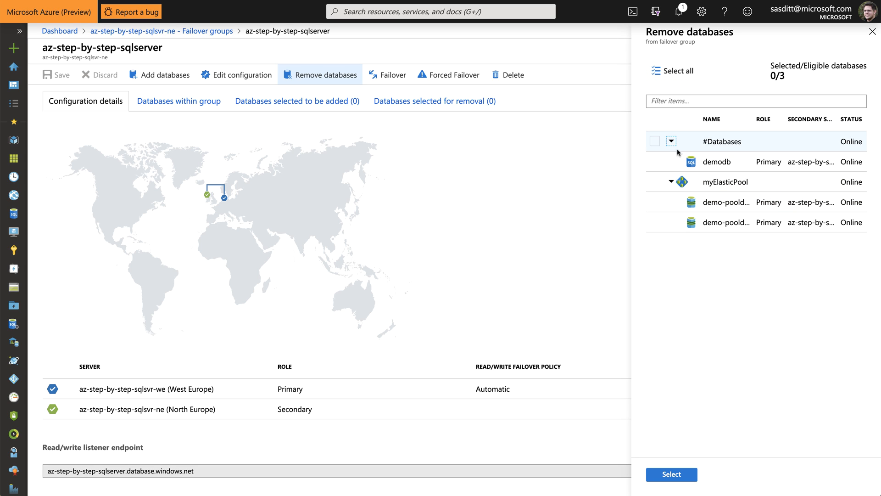